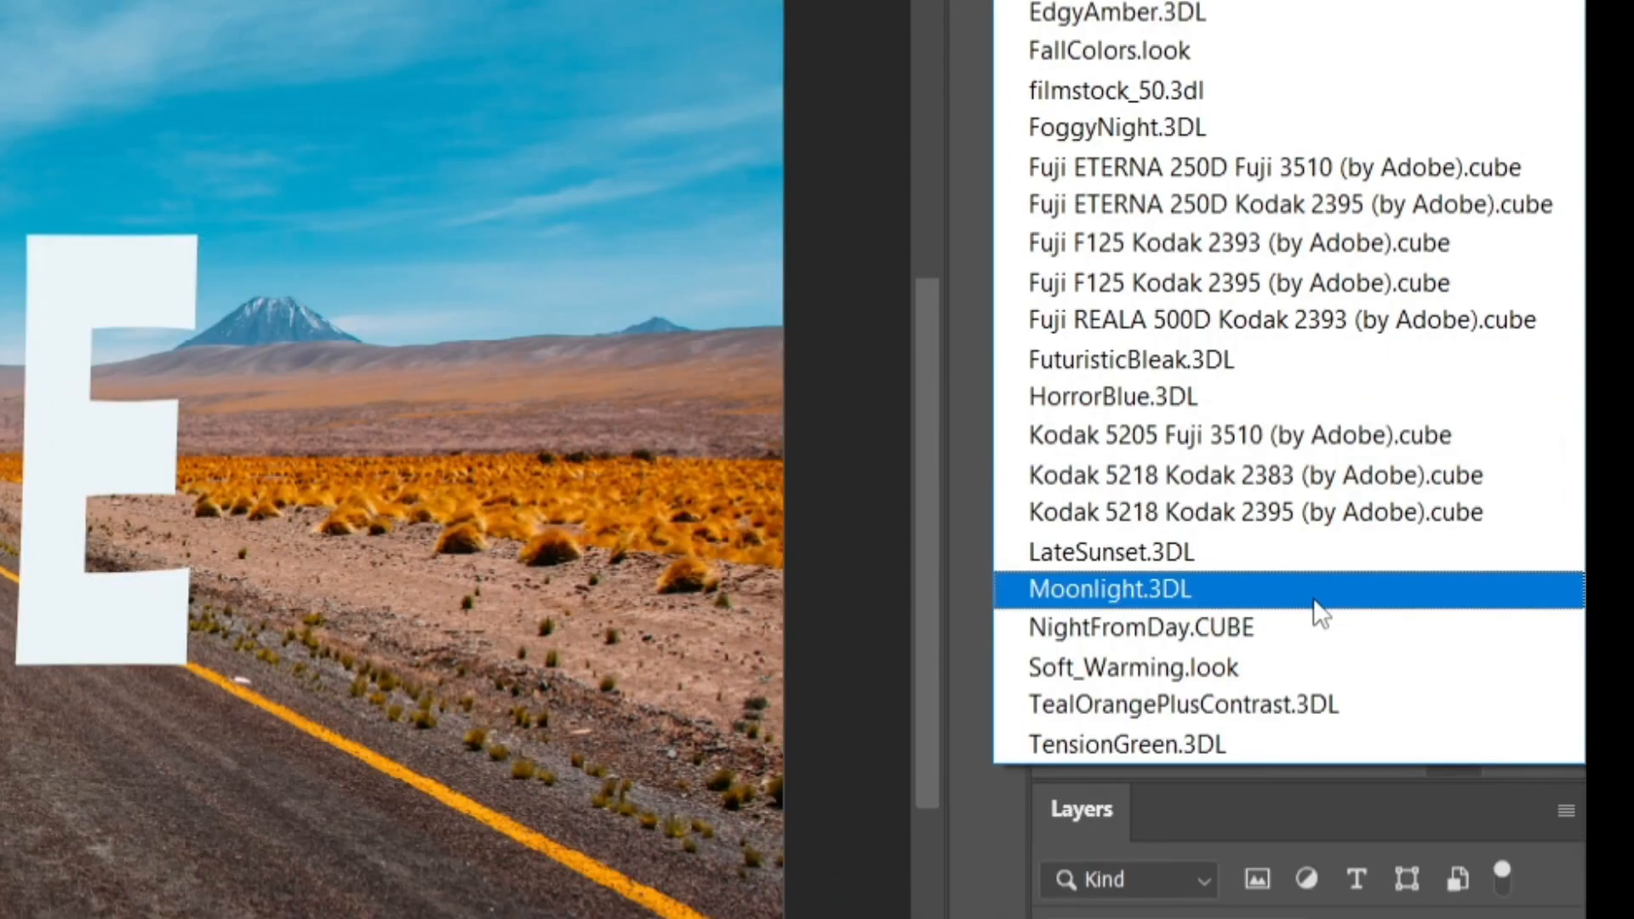
Apply the Moonlight.3DL colour lookup to the road photo for a night look.
{"action": "left_click", "coordinate": [1109, 589]}
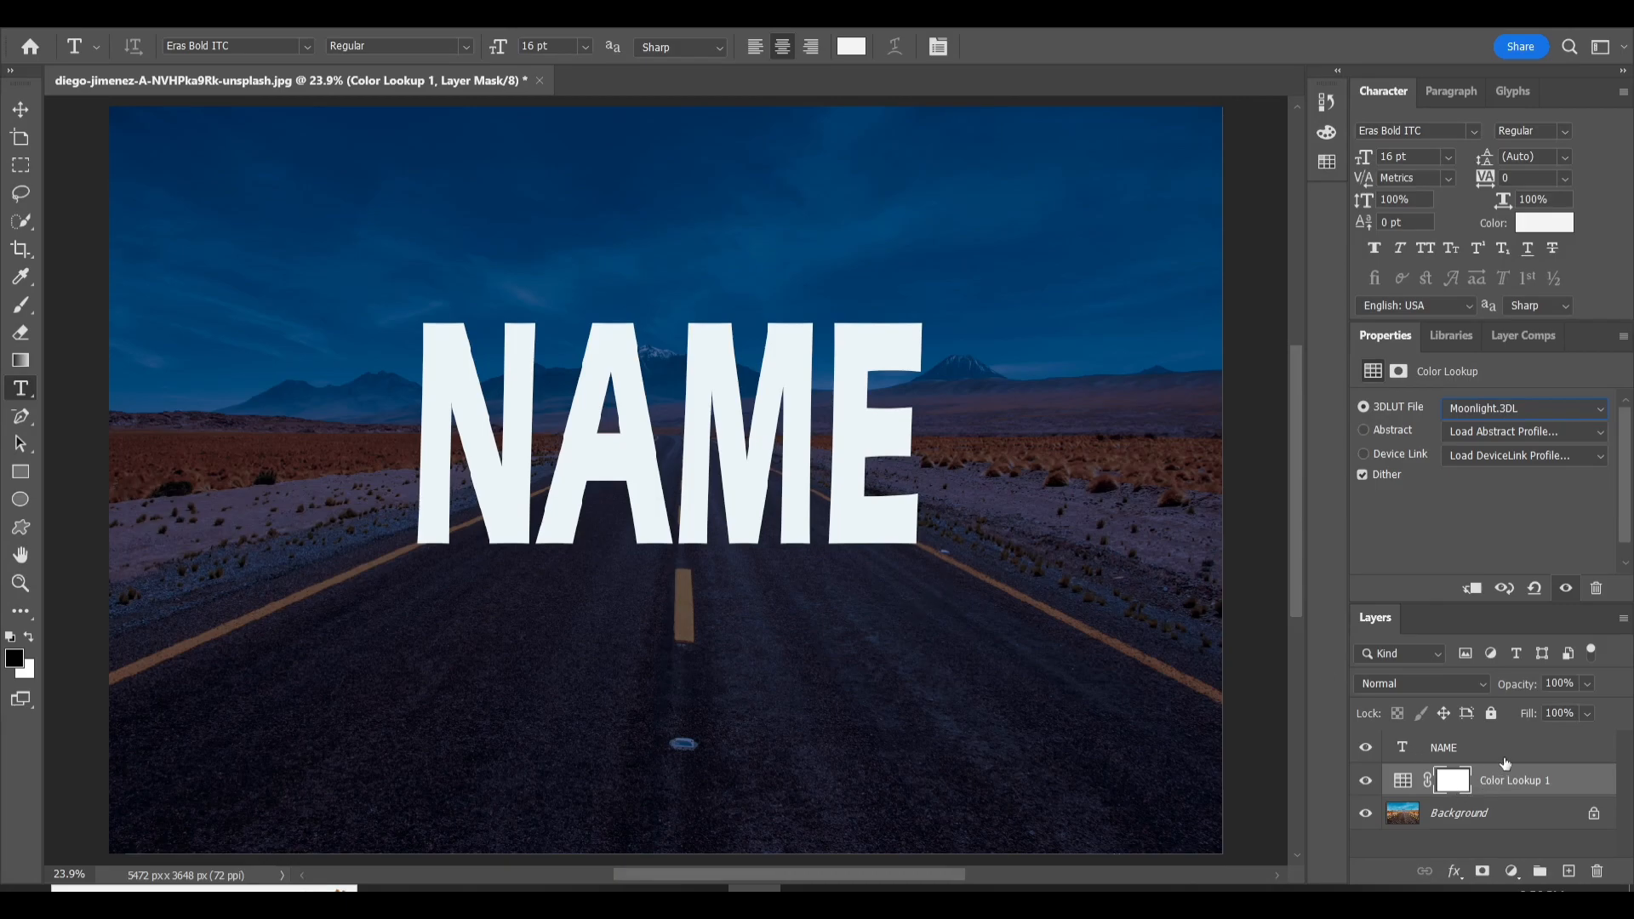
{"action": "left_click", "coordinate": [1443, 747]}
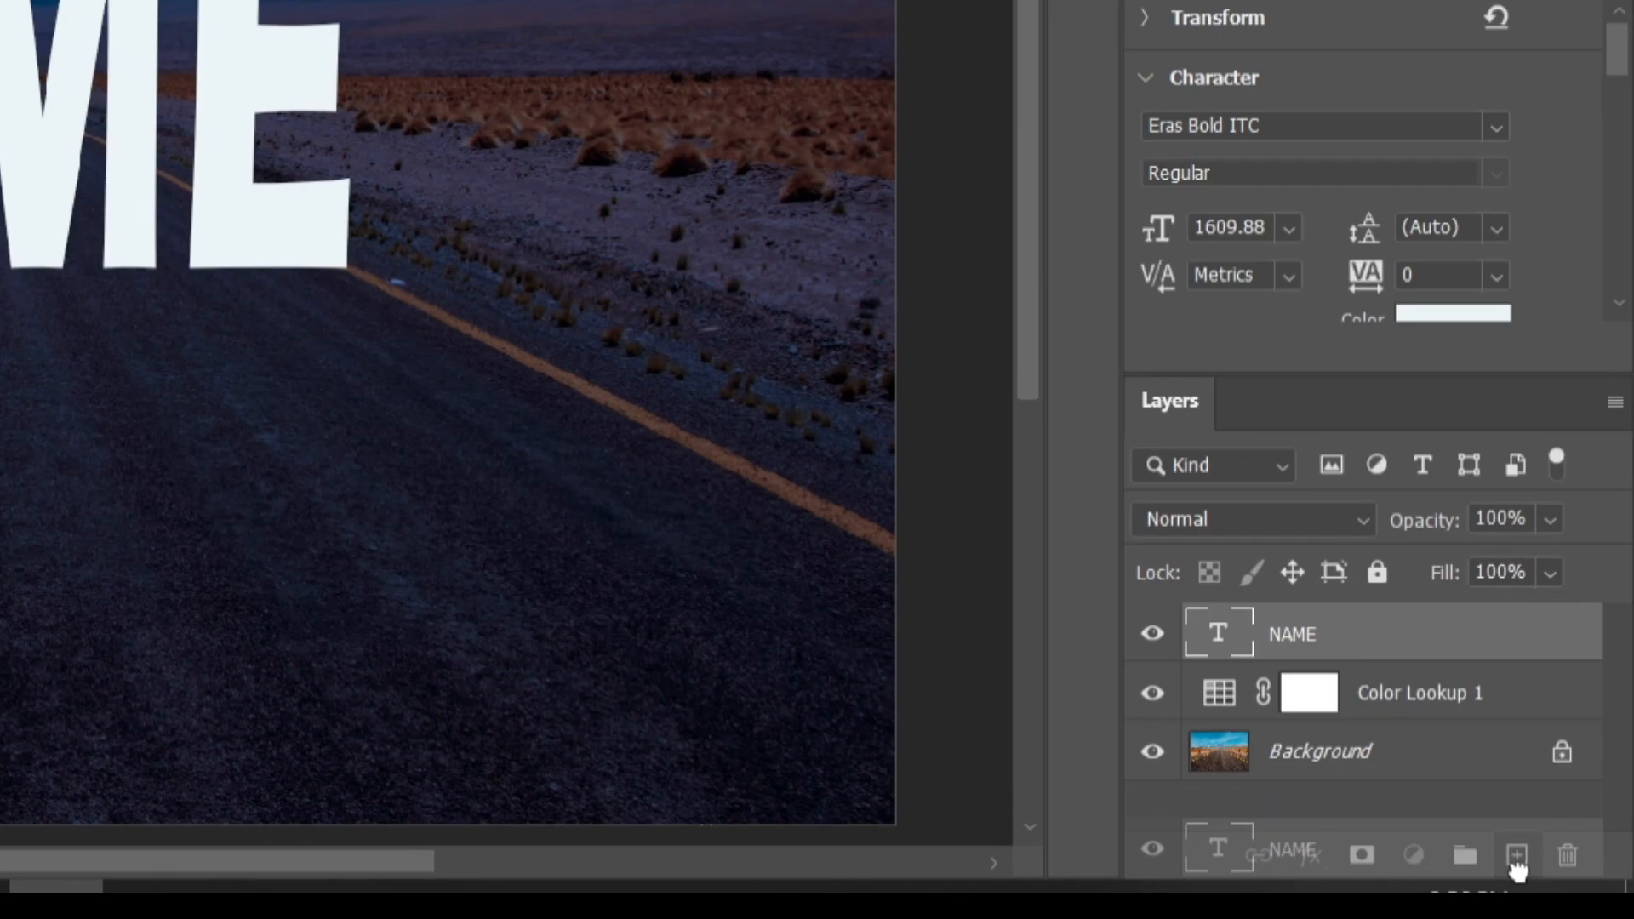
Duplicate the NAME text layer as NAME copy and begin a free transform on it.
{"action": "left_click", "coordinate": [1517, 857]}
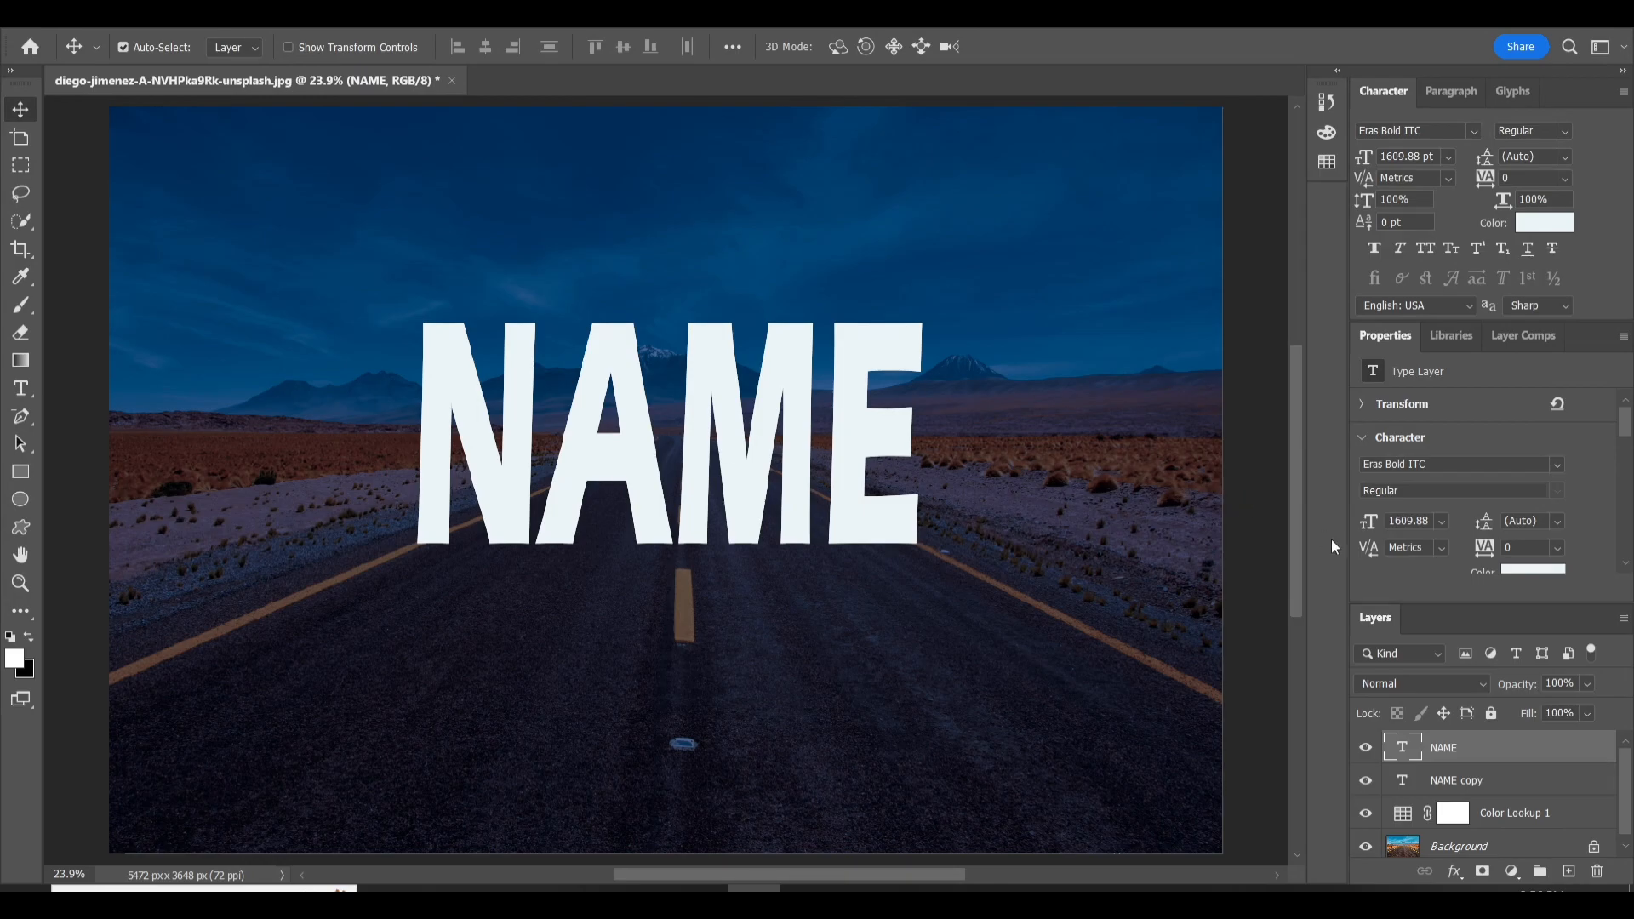
{"action": "left_click", "coordinate": [1455, 780]}
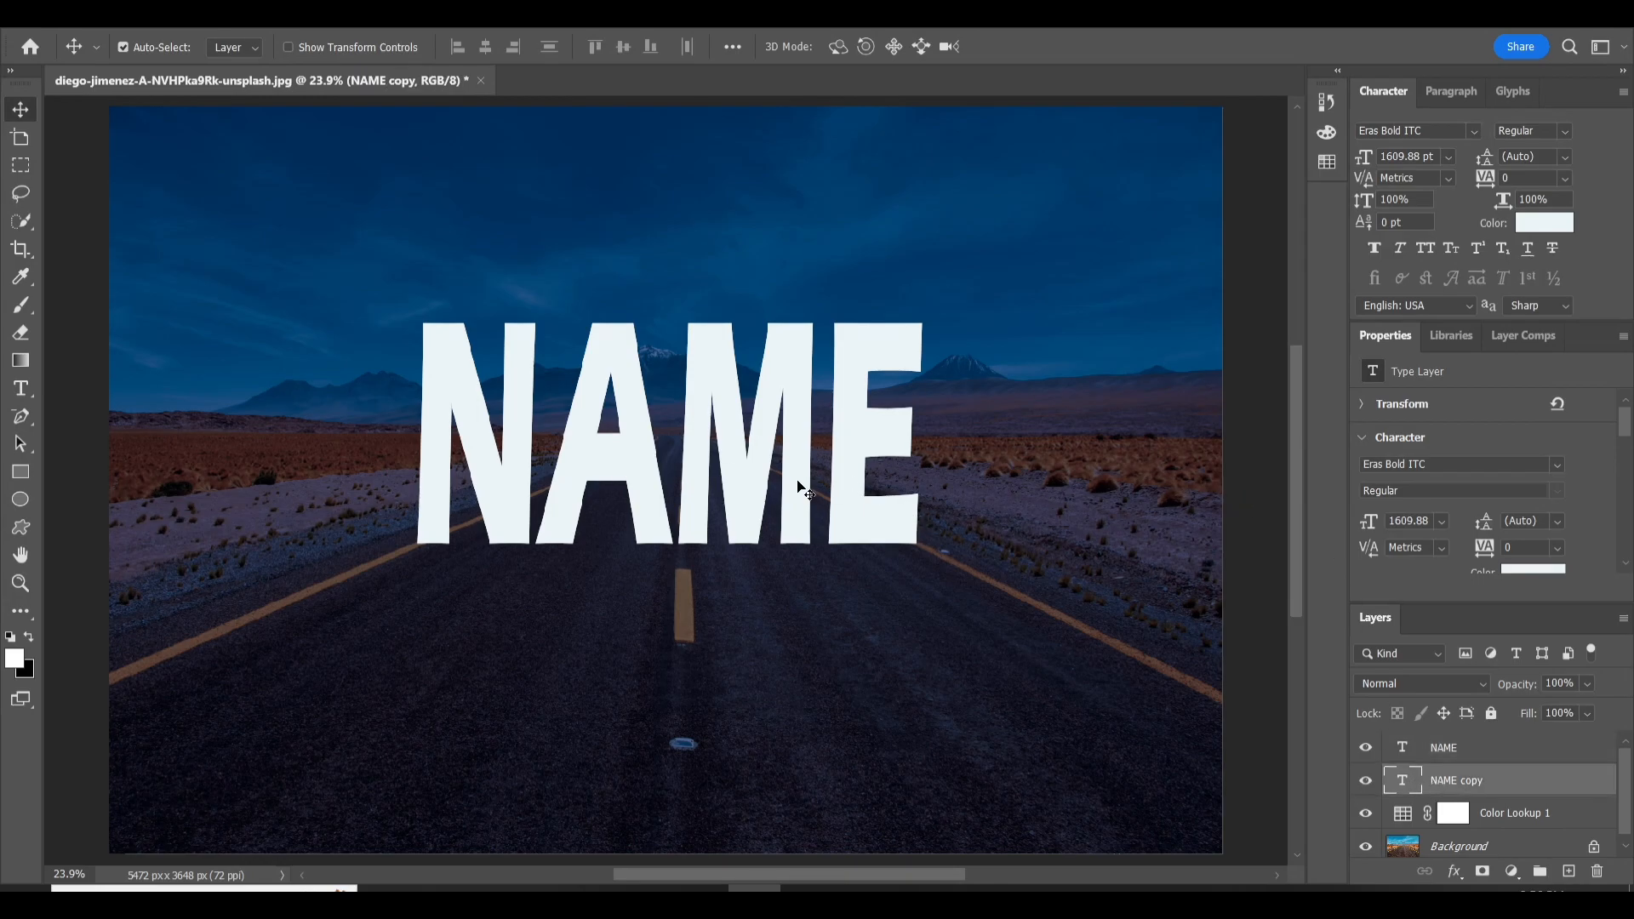
{"action": "key", "text": "ctrl+t"}
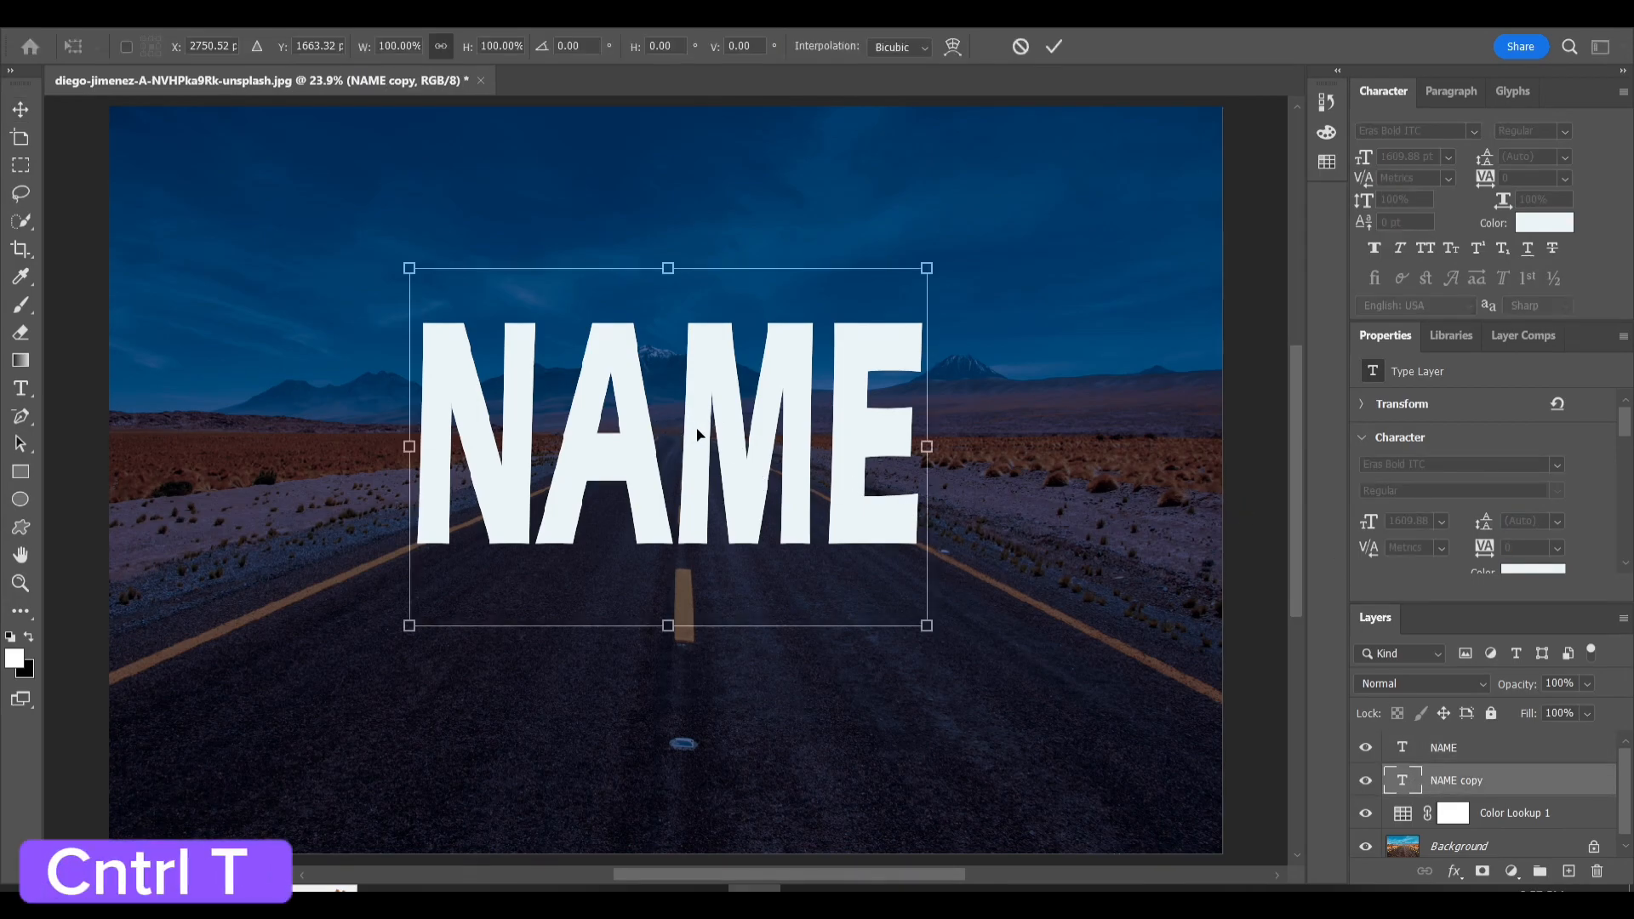
Flip NAME copy vertically and spread it in perspective across the road, then commit.
{"action": "right_click", "coordinate": [667, 437]}
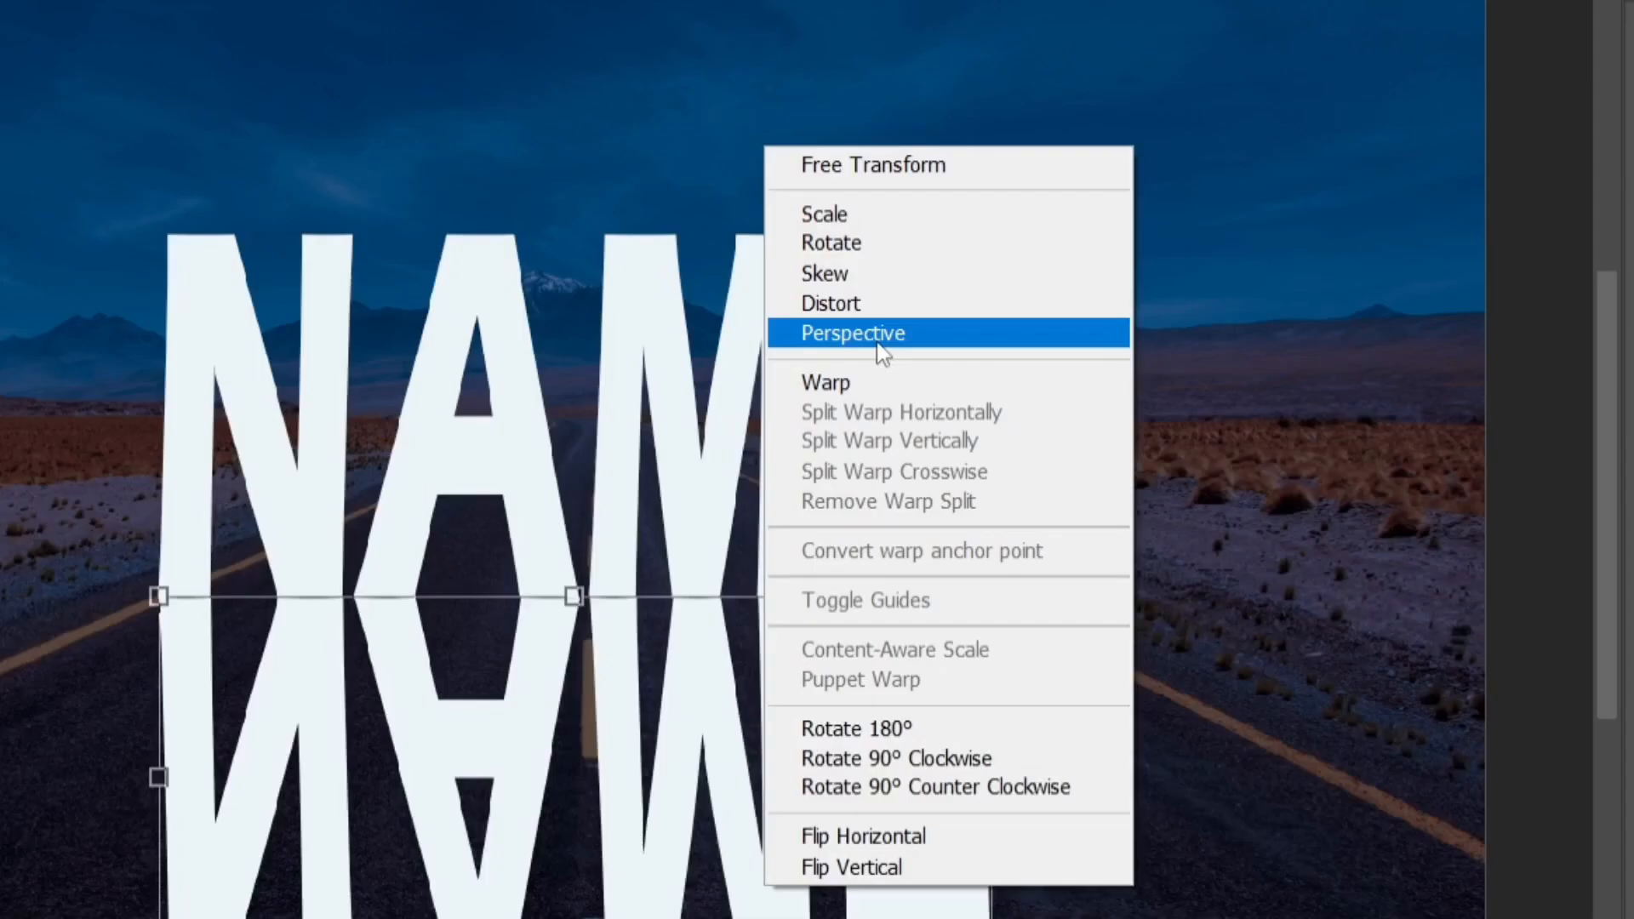
{"action": "left_click", "coordinate": [852, 332]}
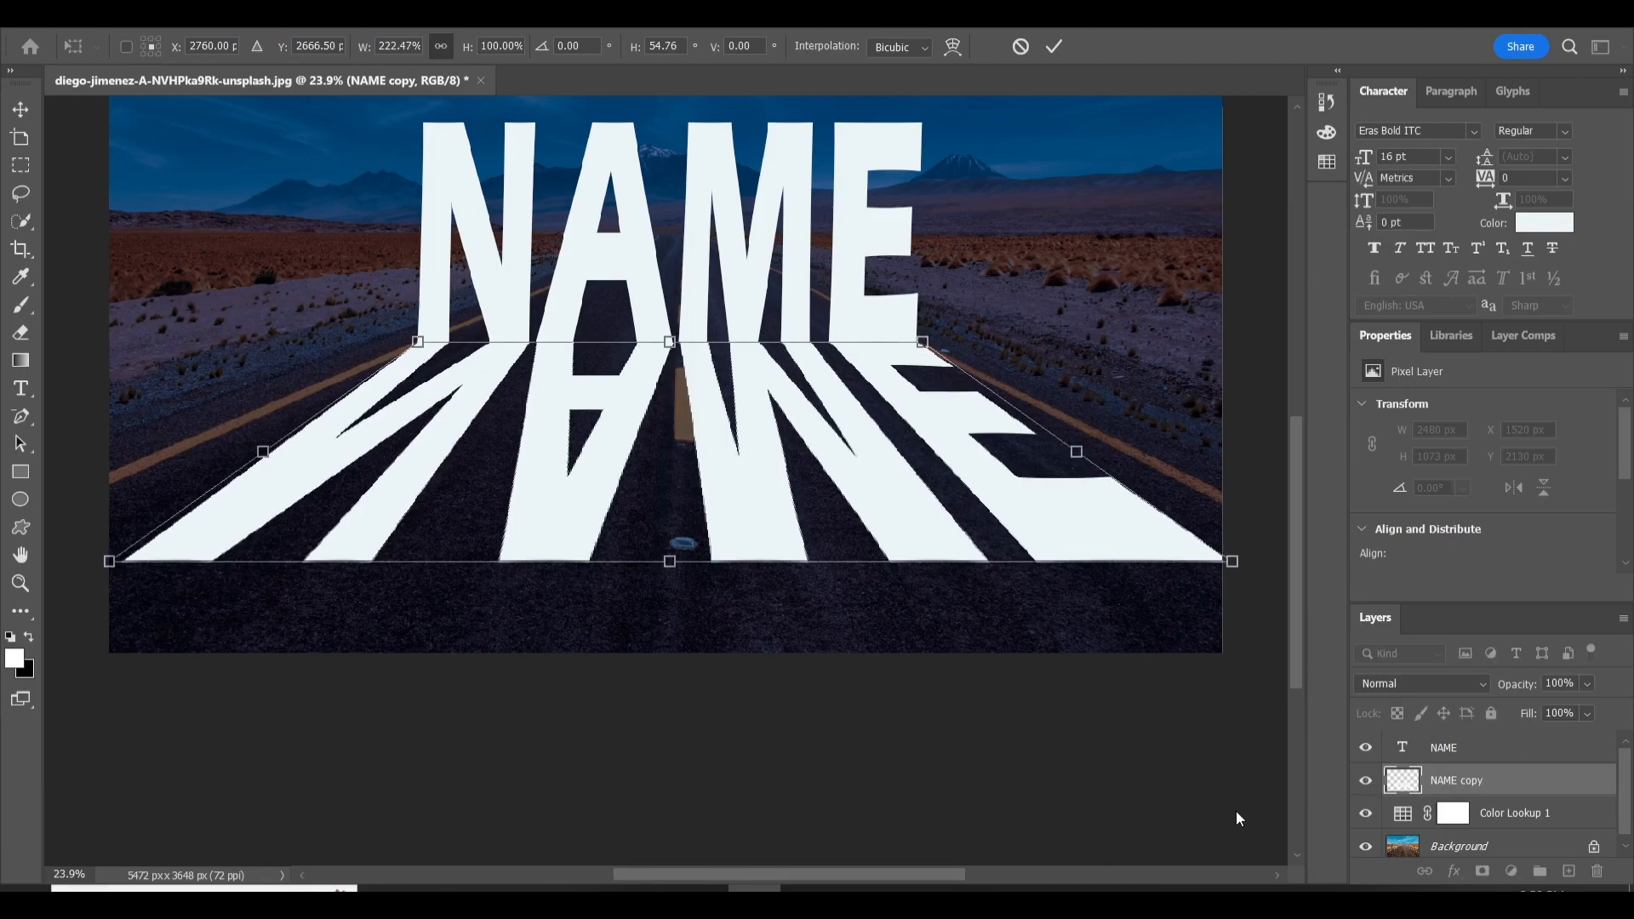
{"action": "left_click", "coordinate": [1052, 46]}
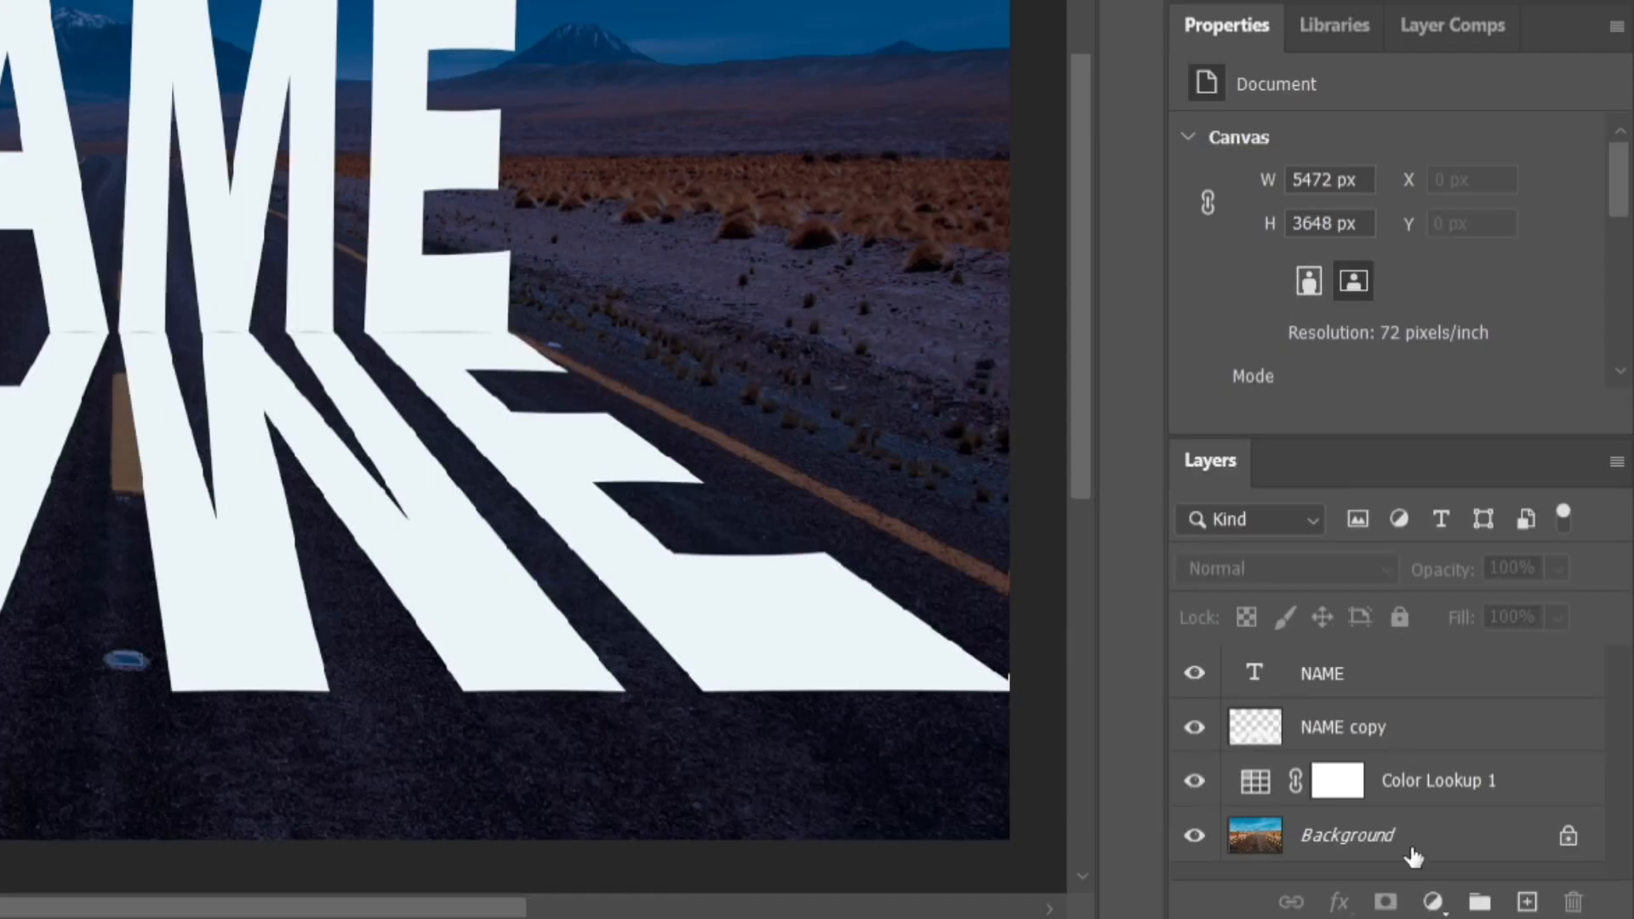
Duplicate the Background photo and clip the copy to the NAME text.
{"action": "left_click", "coordinate": [1344, 834]}
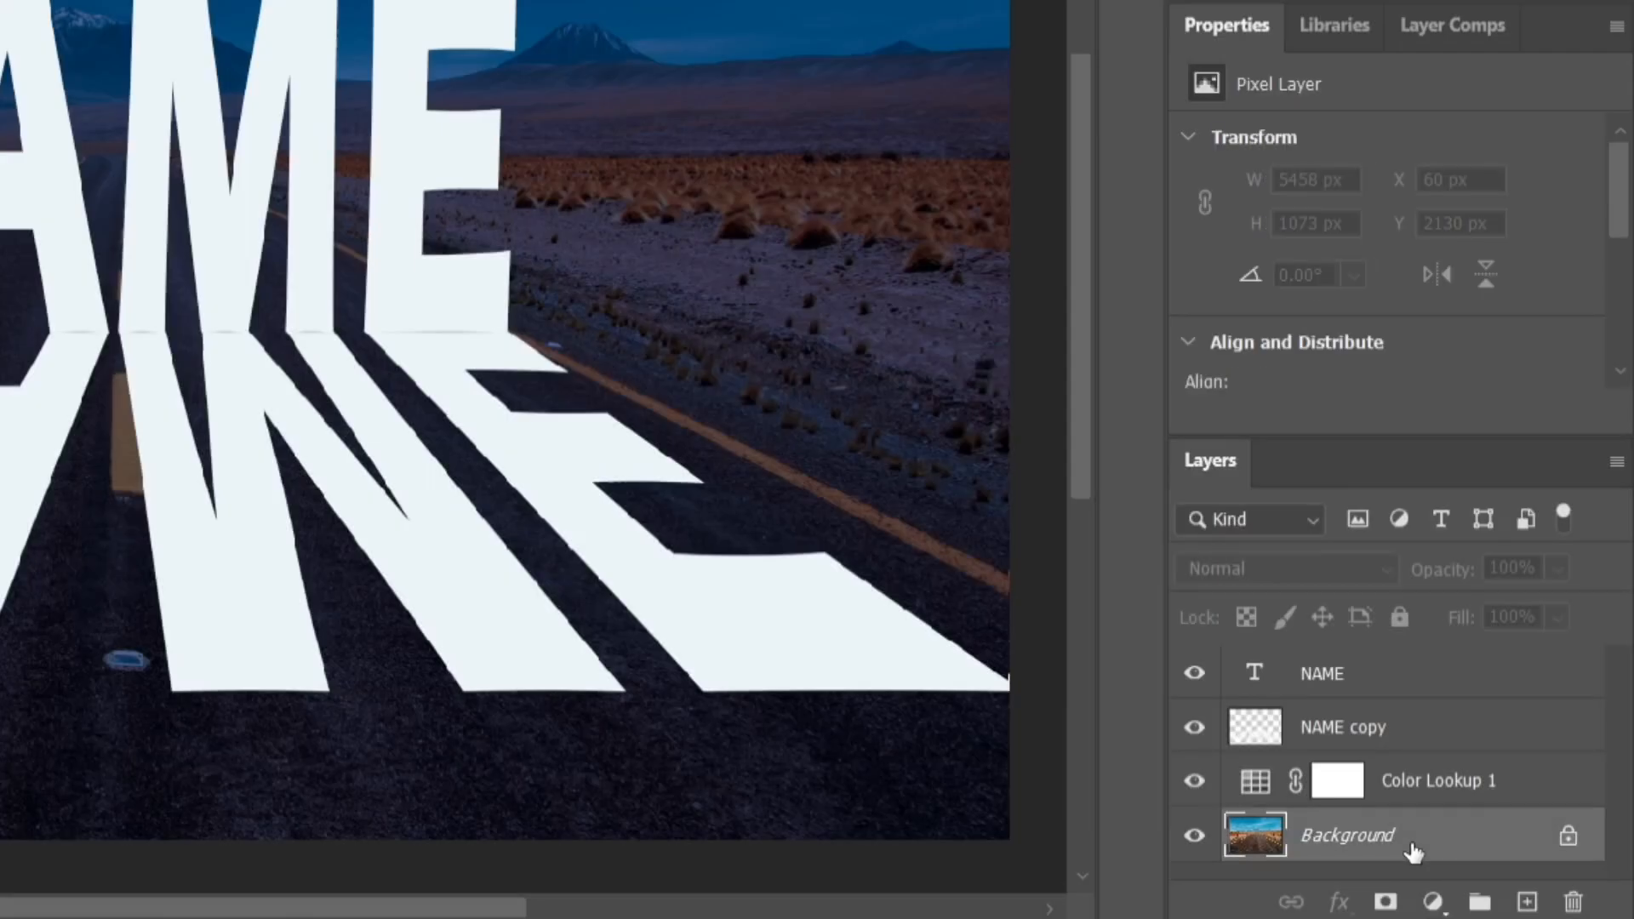
{"action": "key", "text": "ctrl+j"}
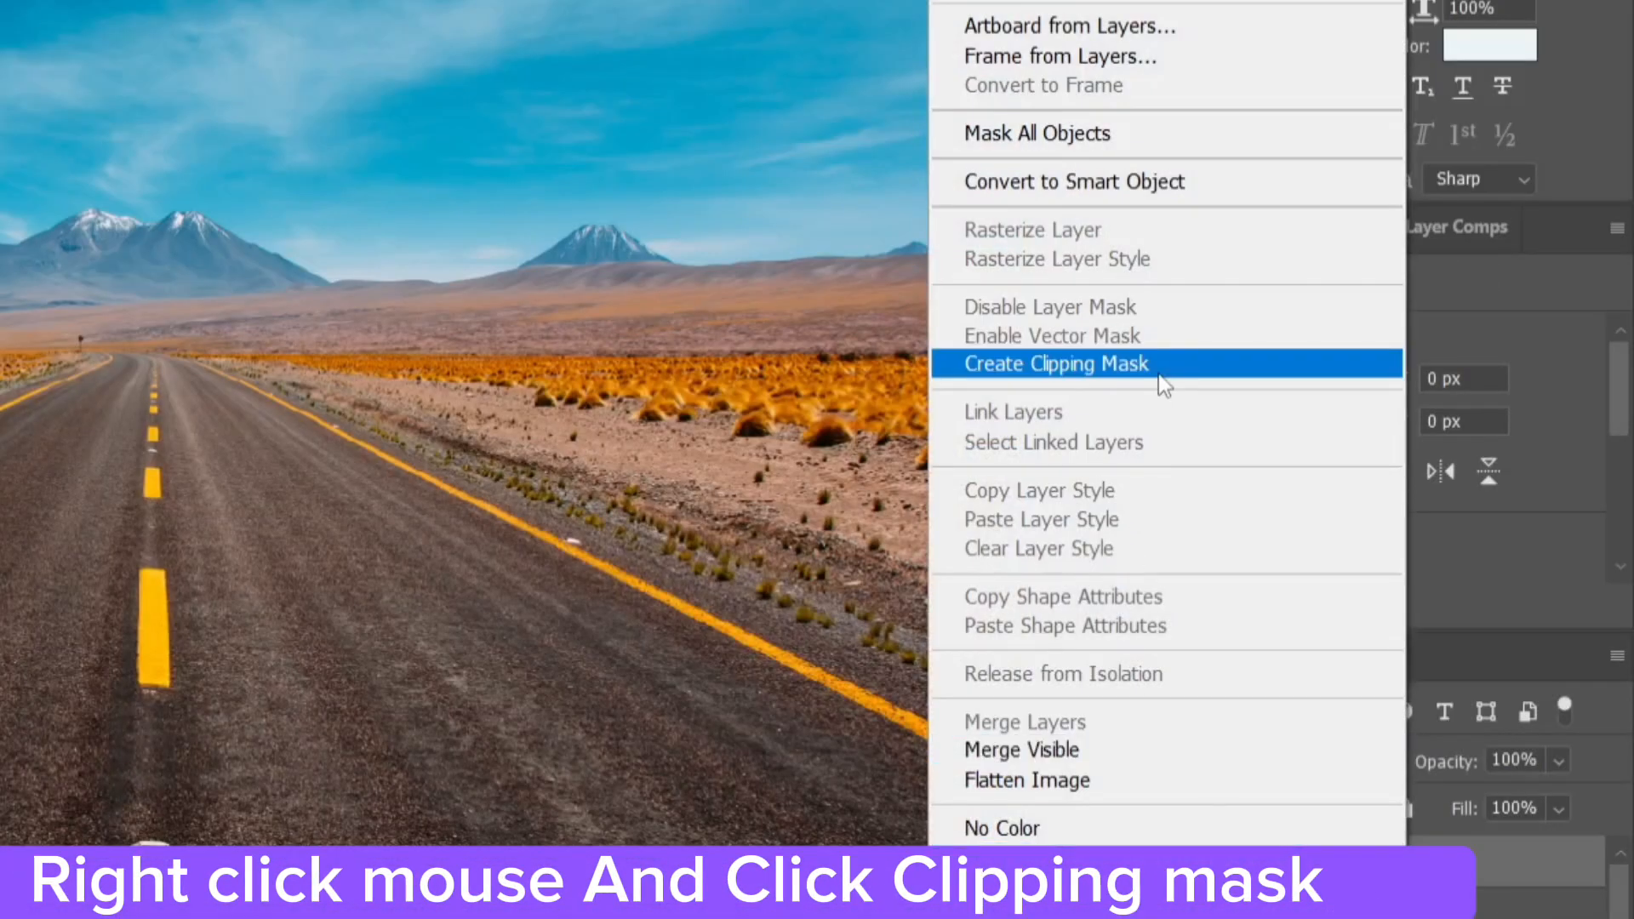
{"action": "left_click", "coordinate": [1055, 364]}
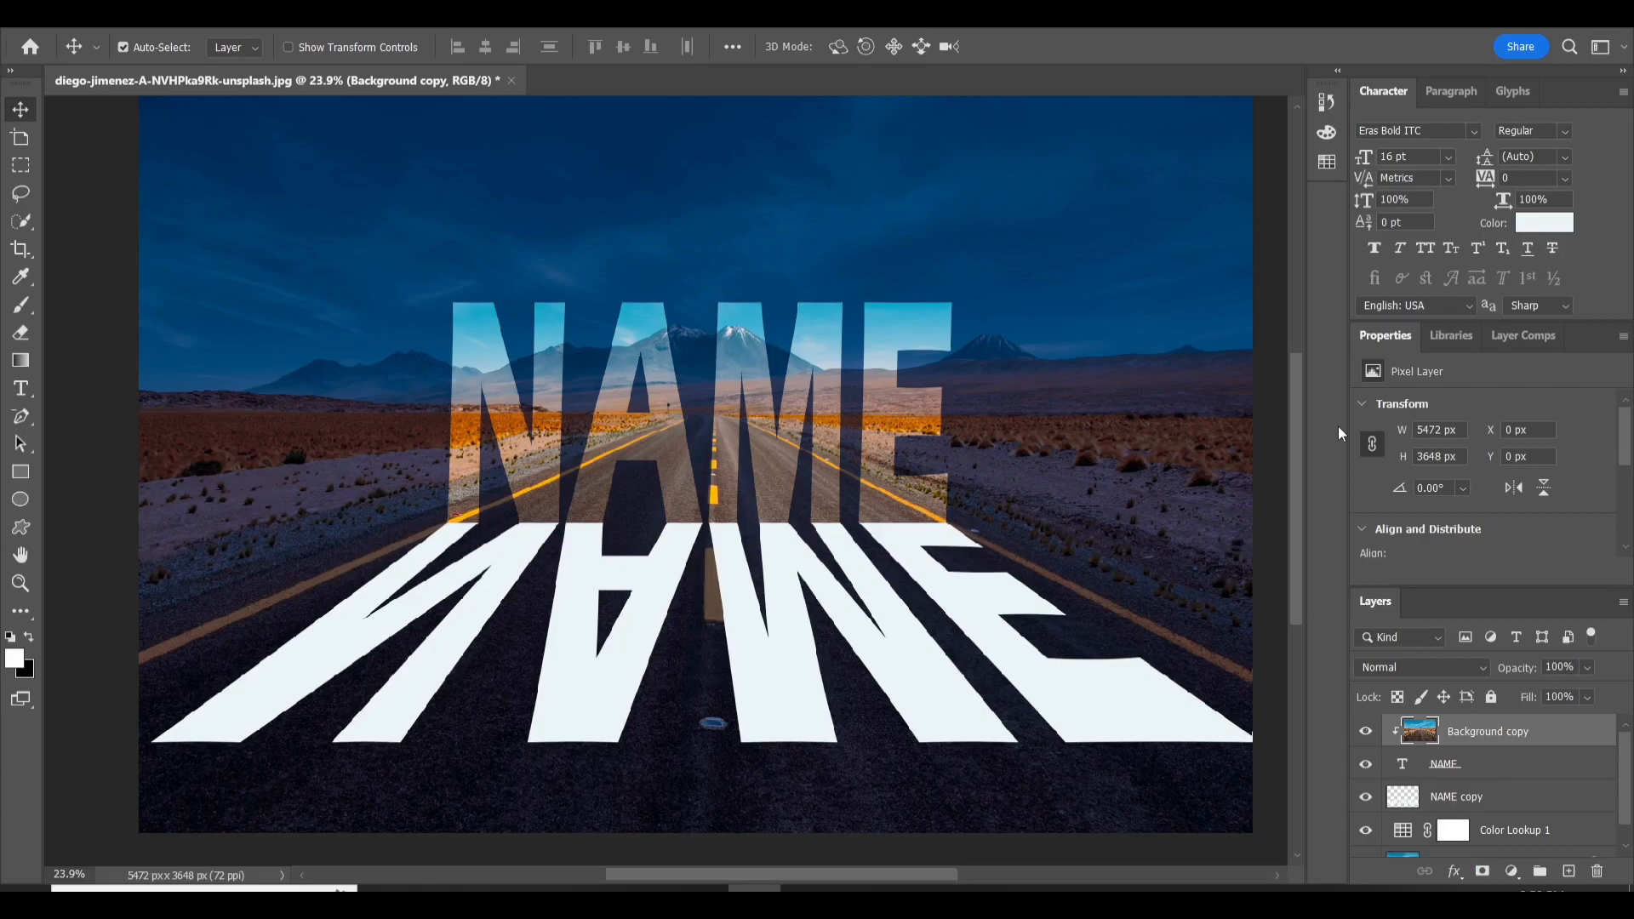
{"action": "left_click", "coordinate": [1445, 765]}
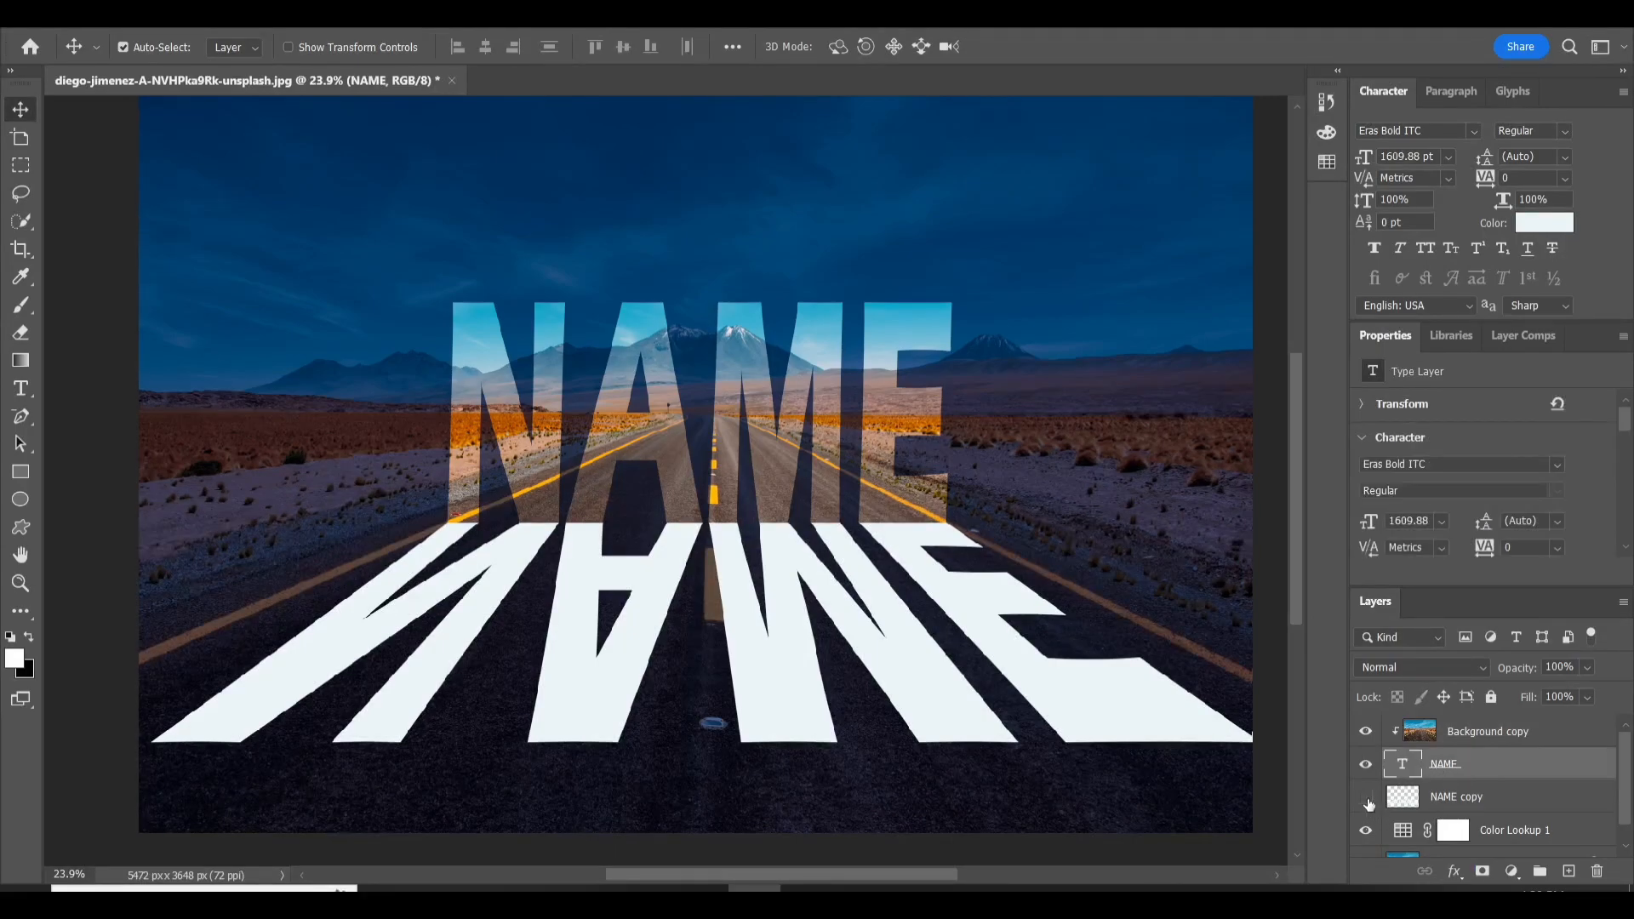
Hide NAME copy and give NAME a stroke, inner glow and outer glow for a blue neon edge.
{"action": "left_click", "coordinate": [1367, 805]}
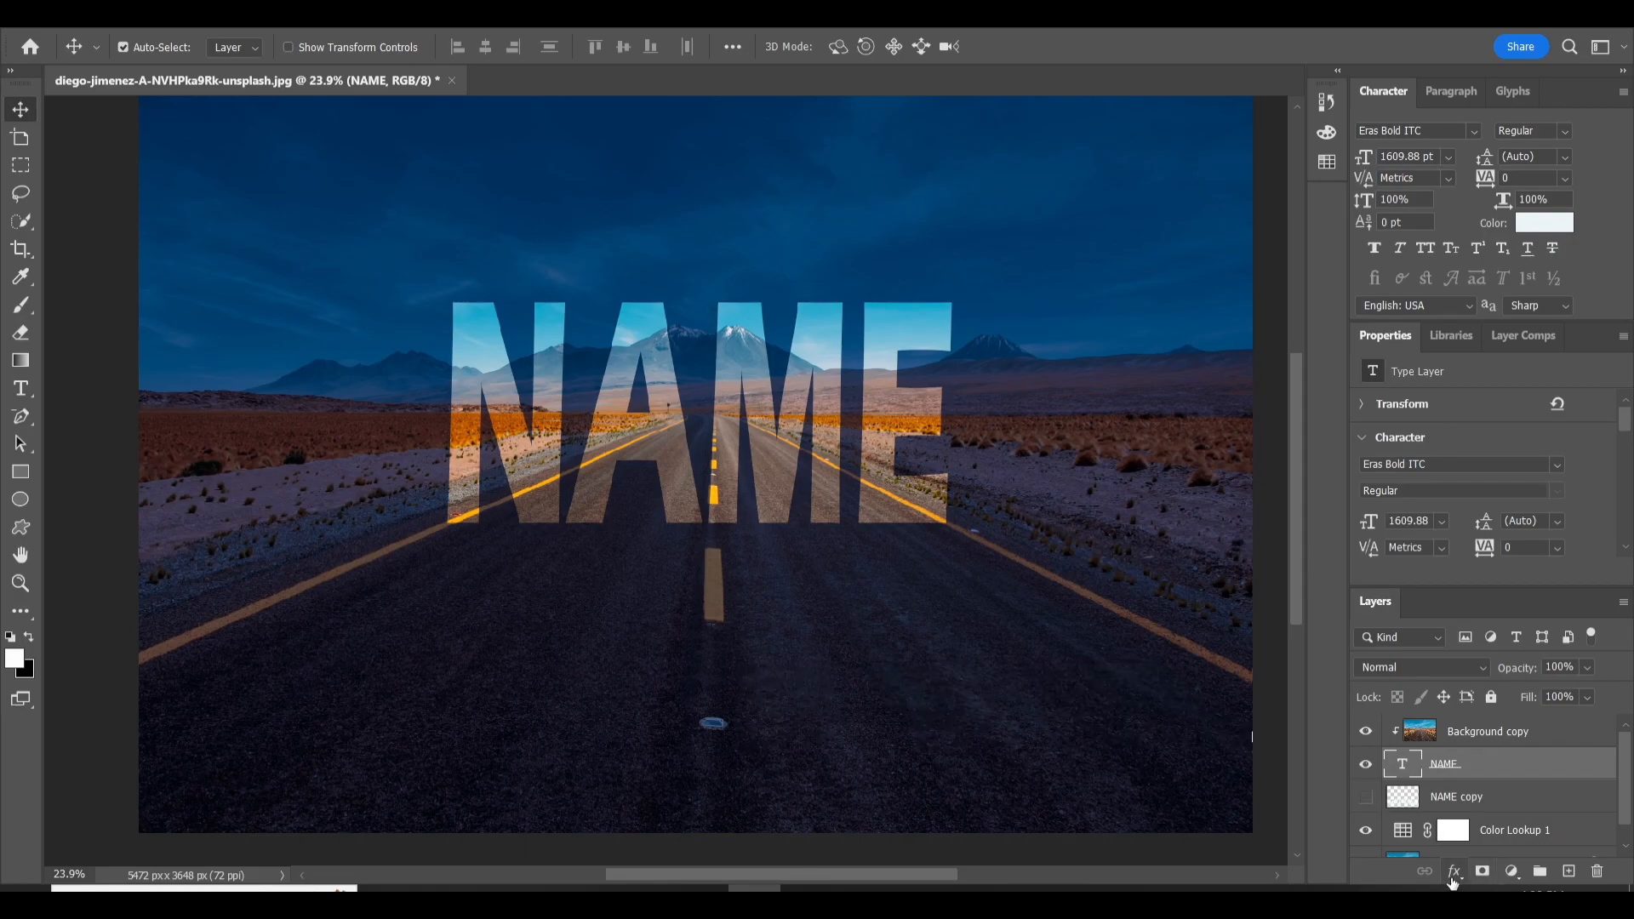
{"action": "left_click", "coordinate": [1453, 871]}
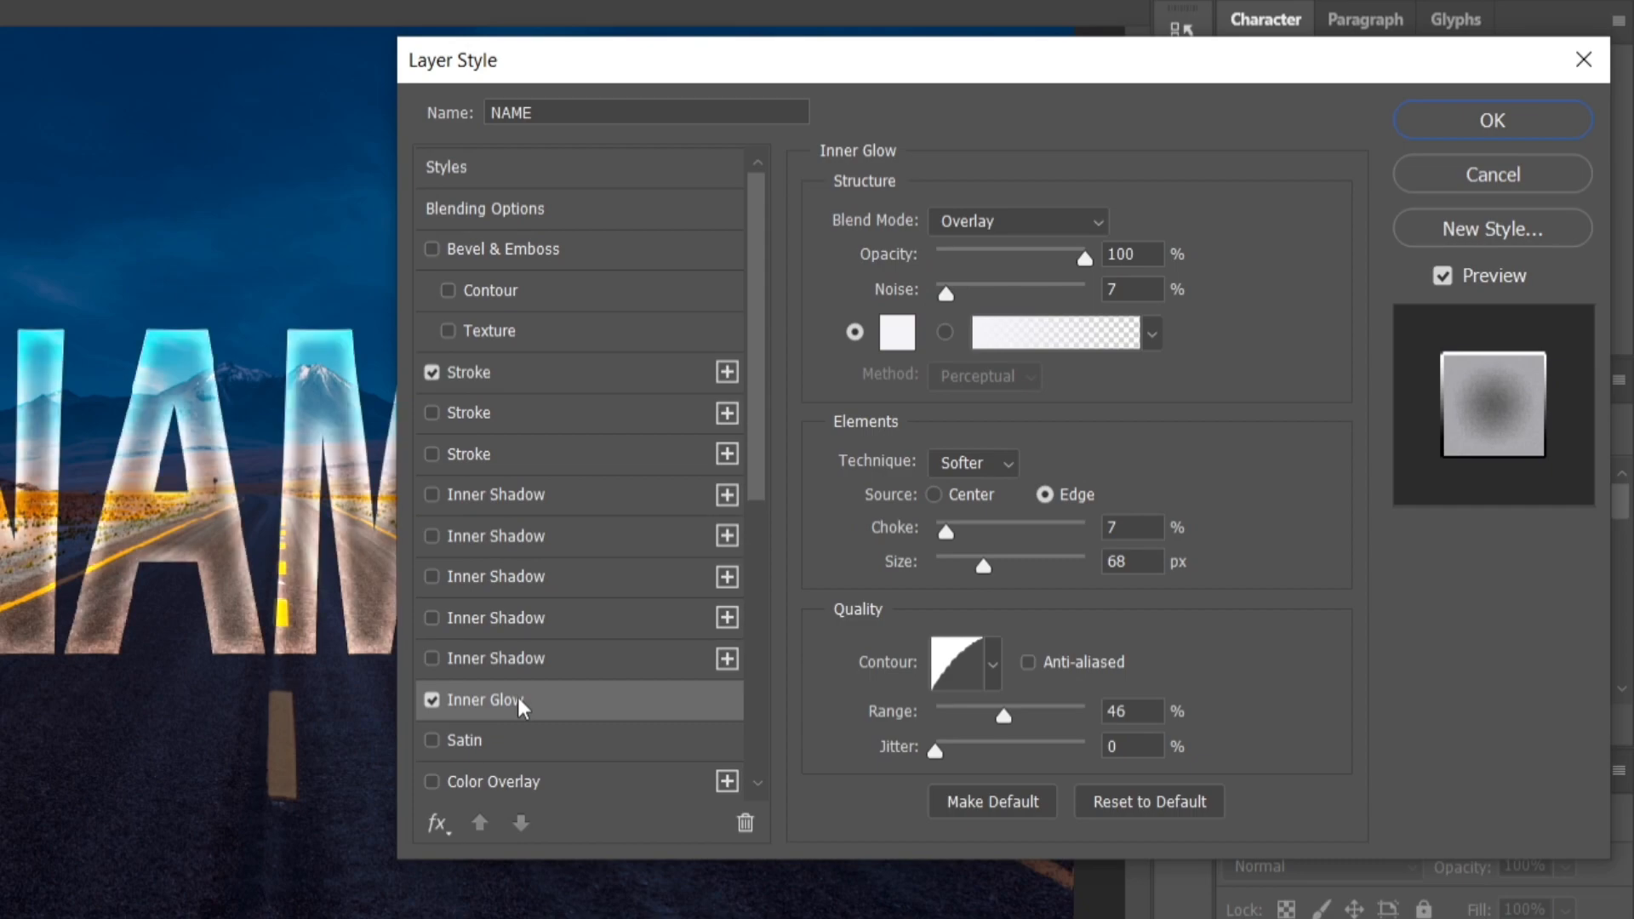
{"action": "mouse_move", "coordinate": [1074, 392]}
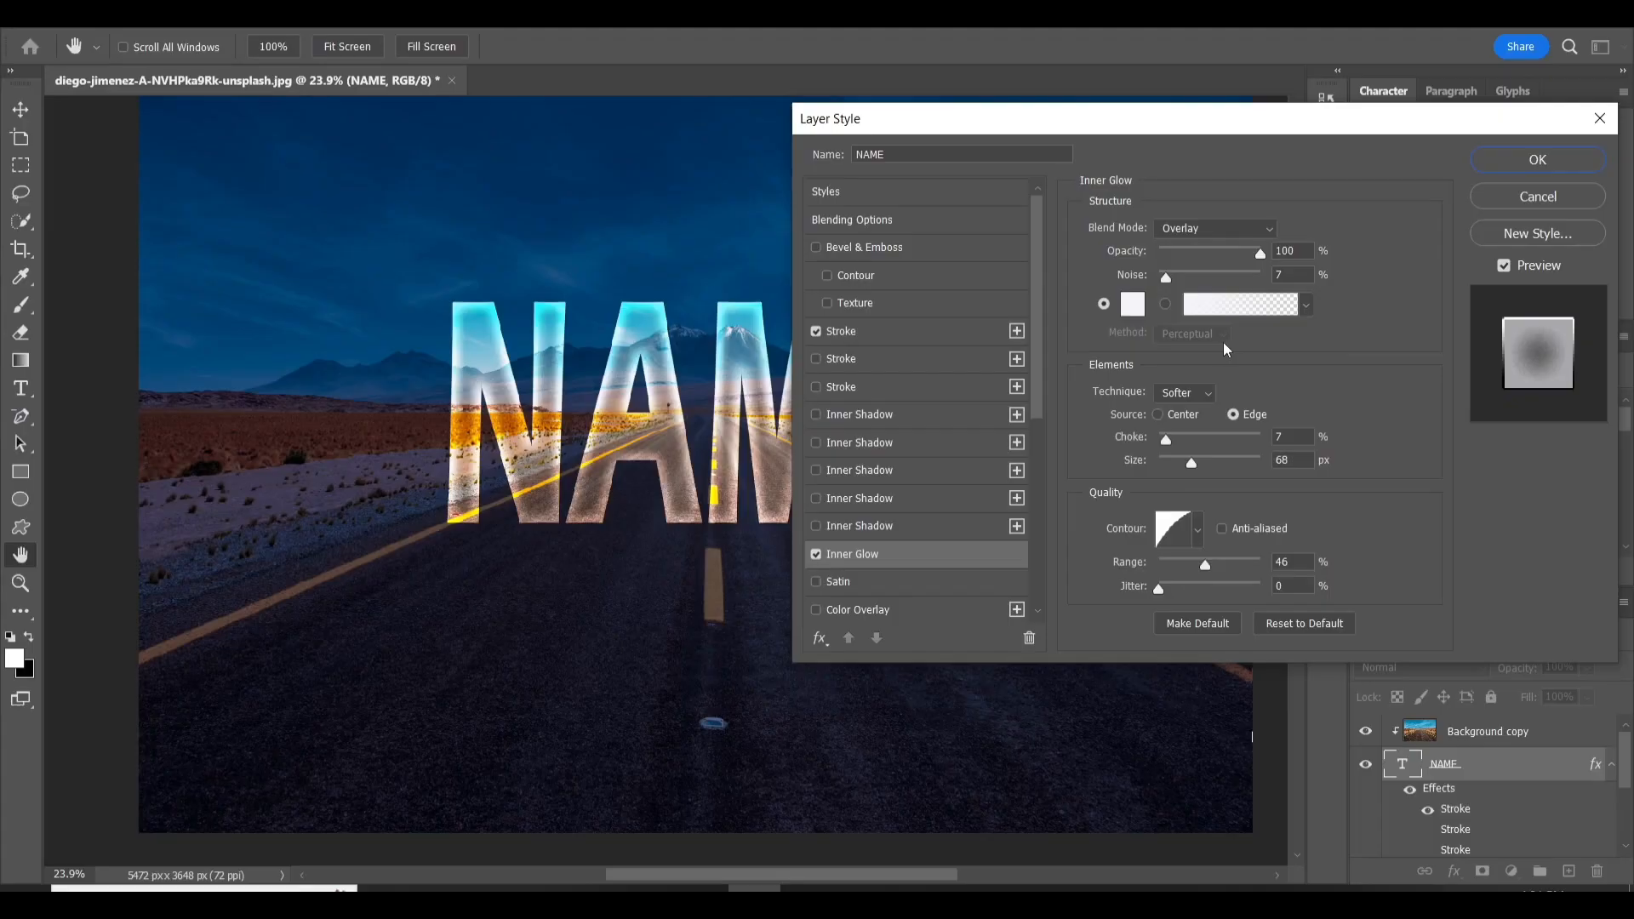
{"action": "mouse_move", "coordinate": [1041, 412]}
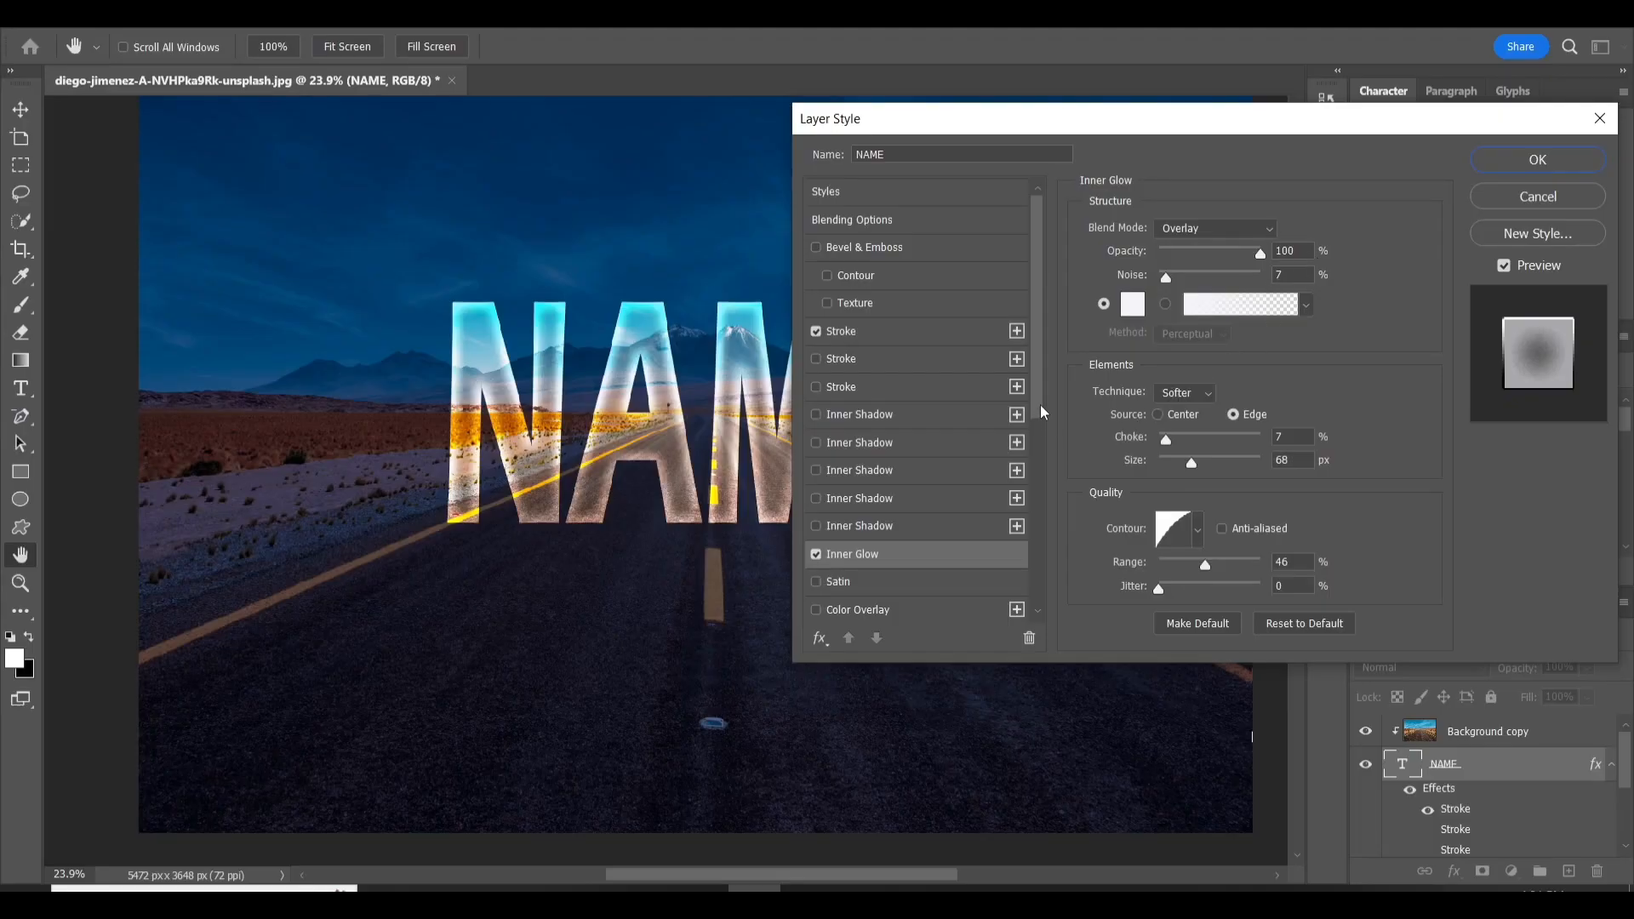
{"action": "scroll", "scroll_direction": "down", "scroll_amount": 3}
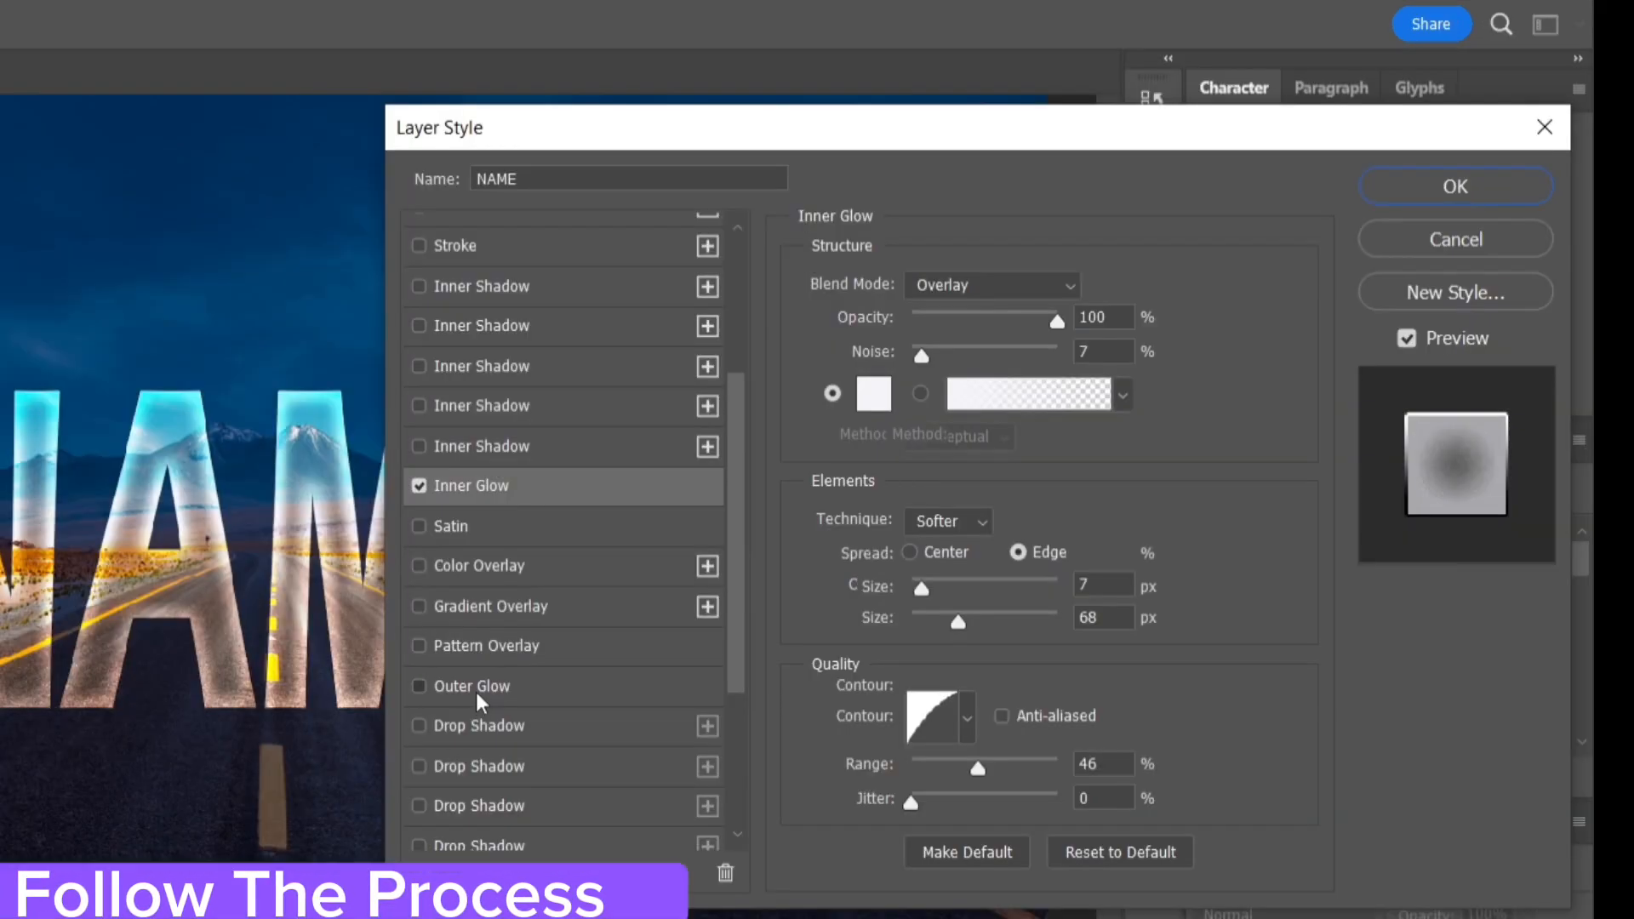
{"action": "left_click", "coordinate": [471, 686]}
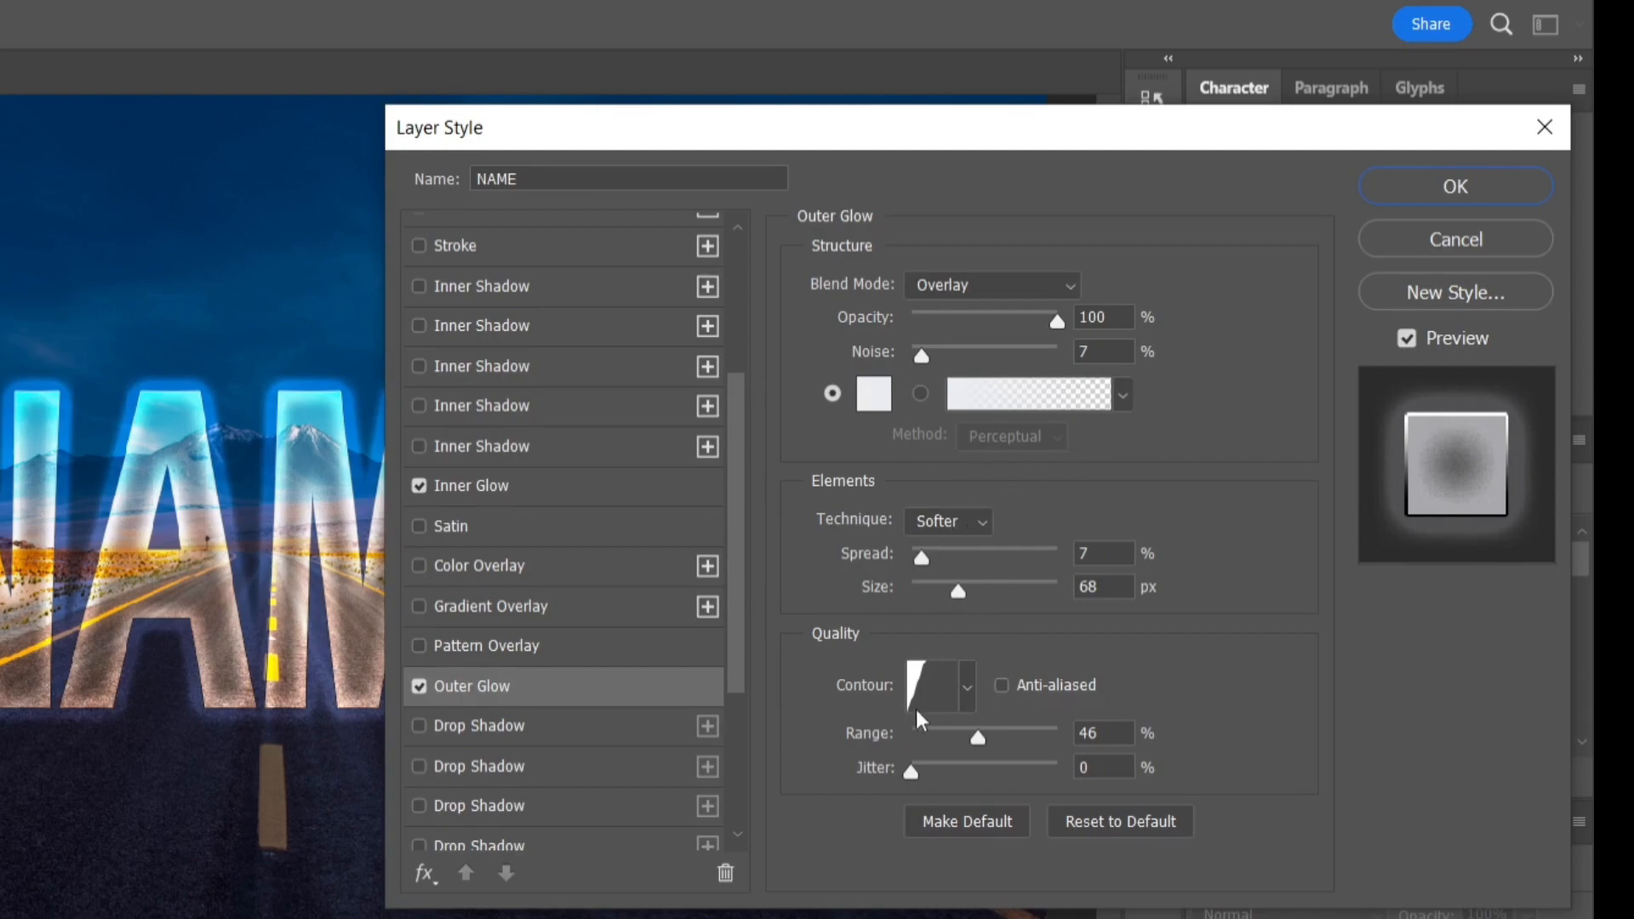
{"action": "mouse_move", "coordinate": [1064, 802]}
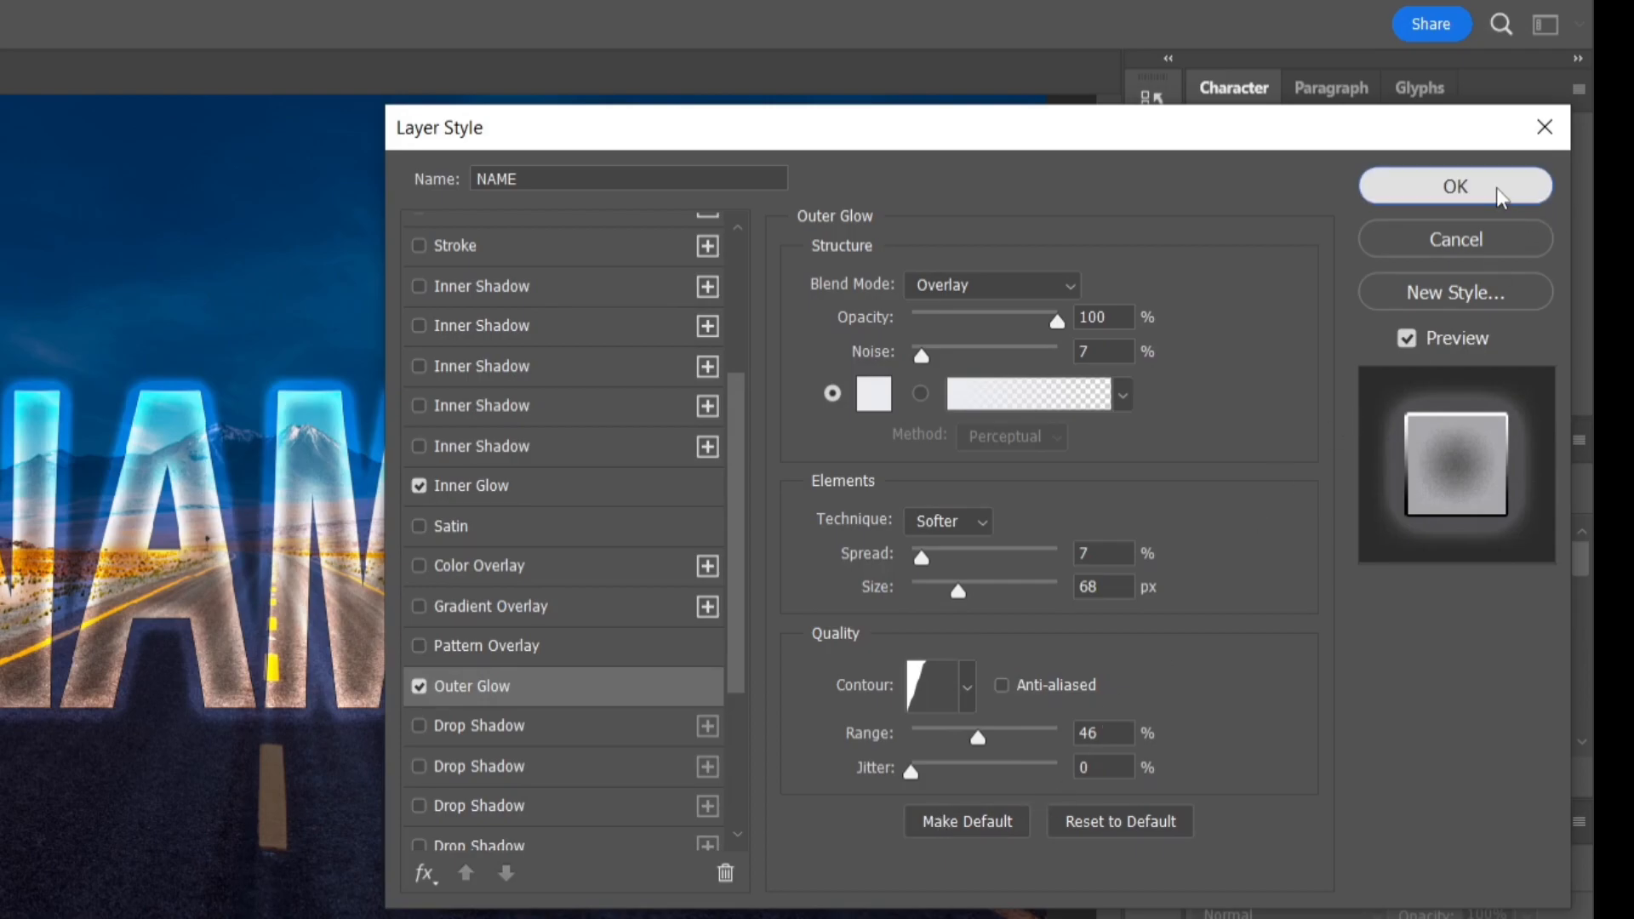
{"action": "left_click", "coordinate": [1453, 185]}
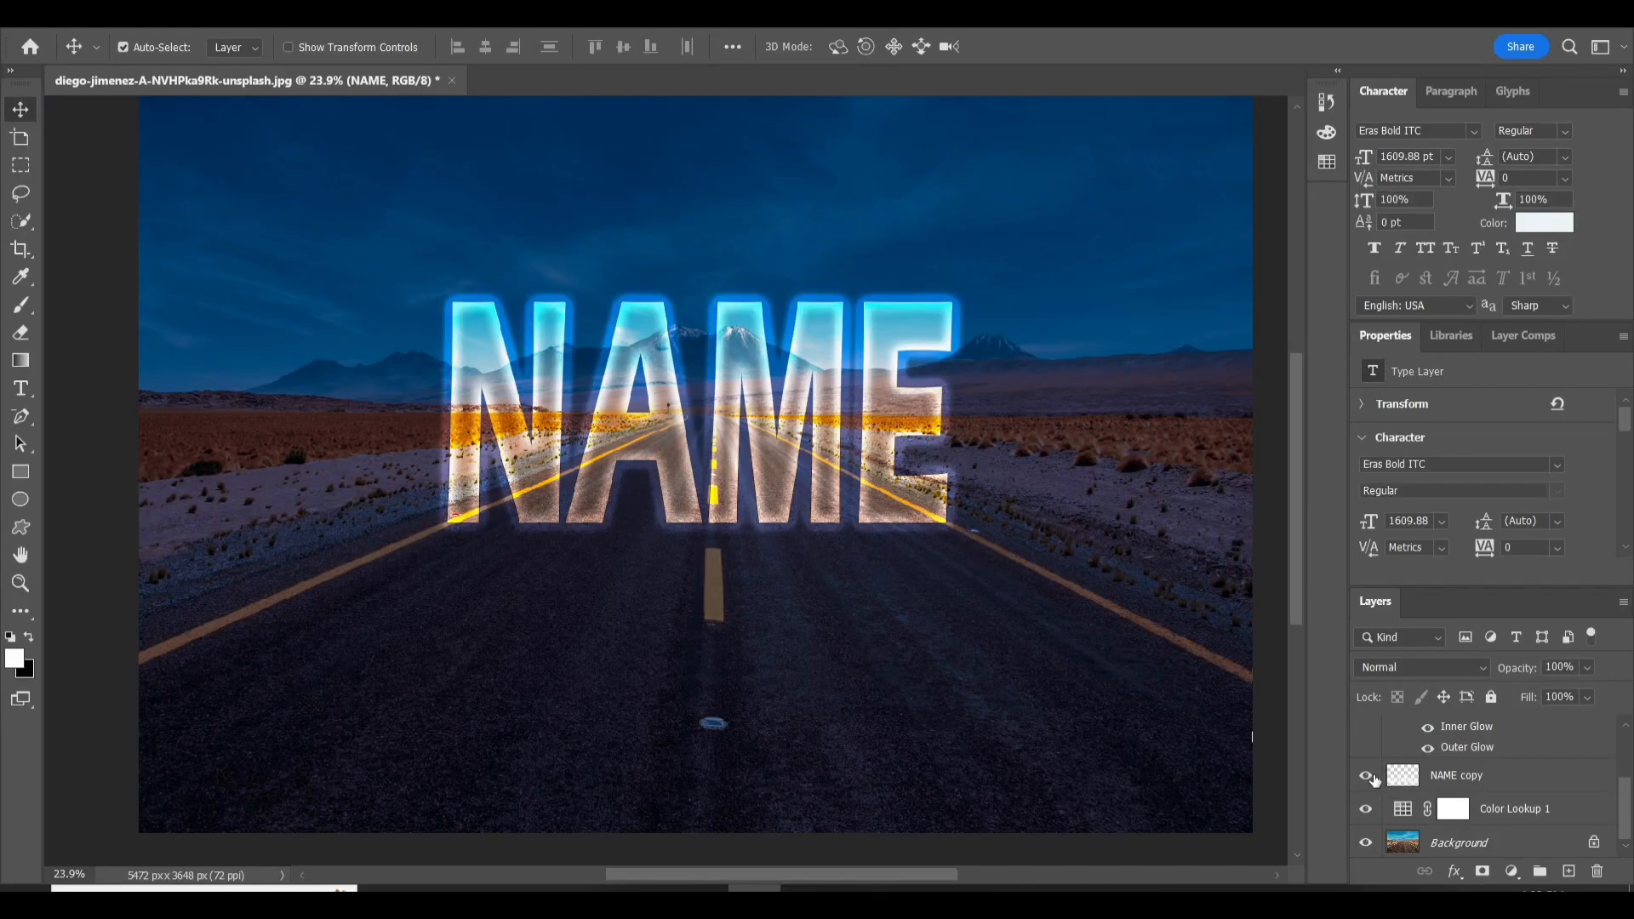
Show NAME copy again and soften it with a 5-pixel Gaussian blur.
{"action": "left_click", "coordinate": [1365, 774]}
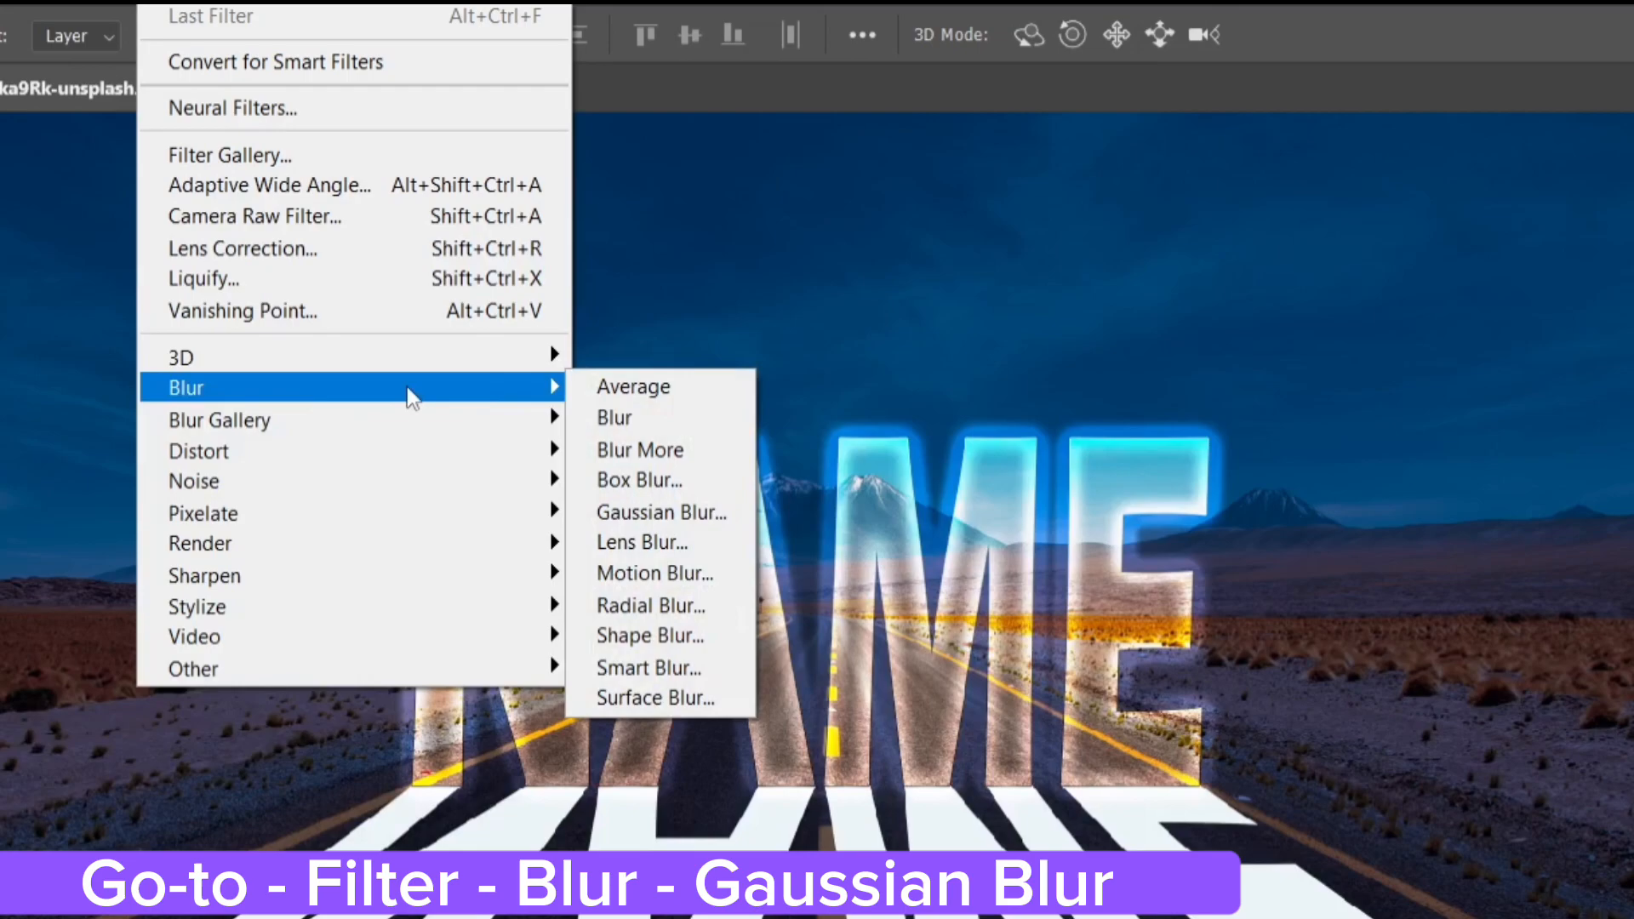
{"action": "left_click", "coordinate": [661, 512]}
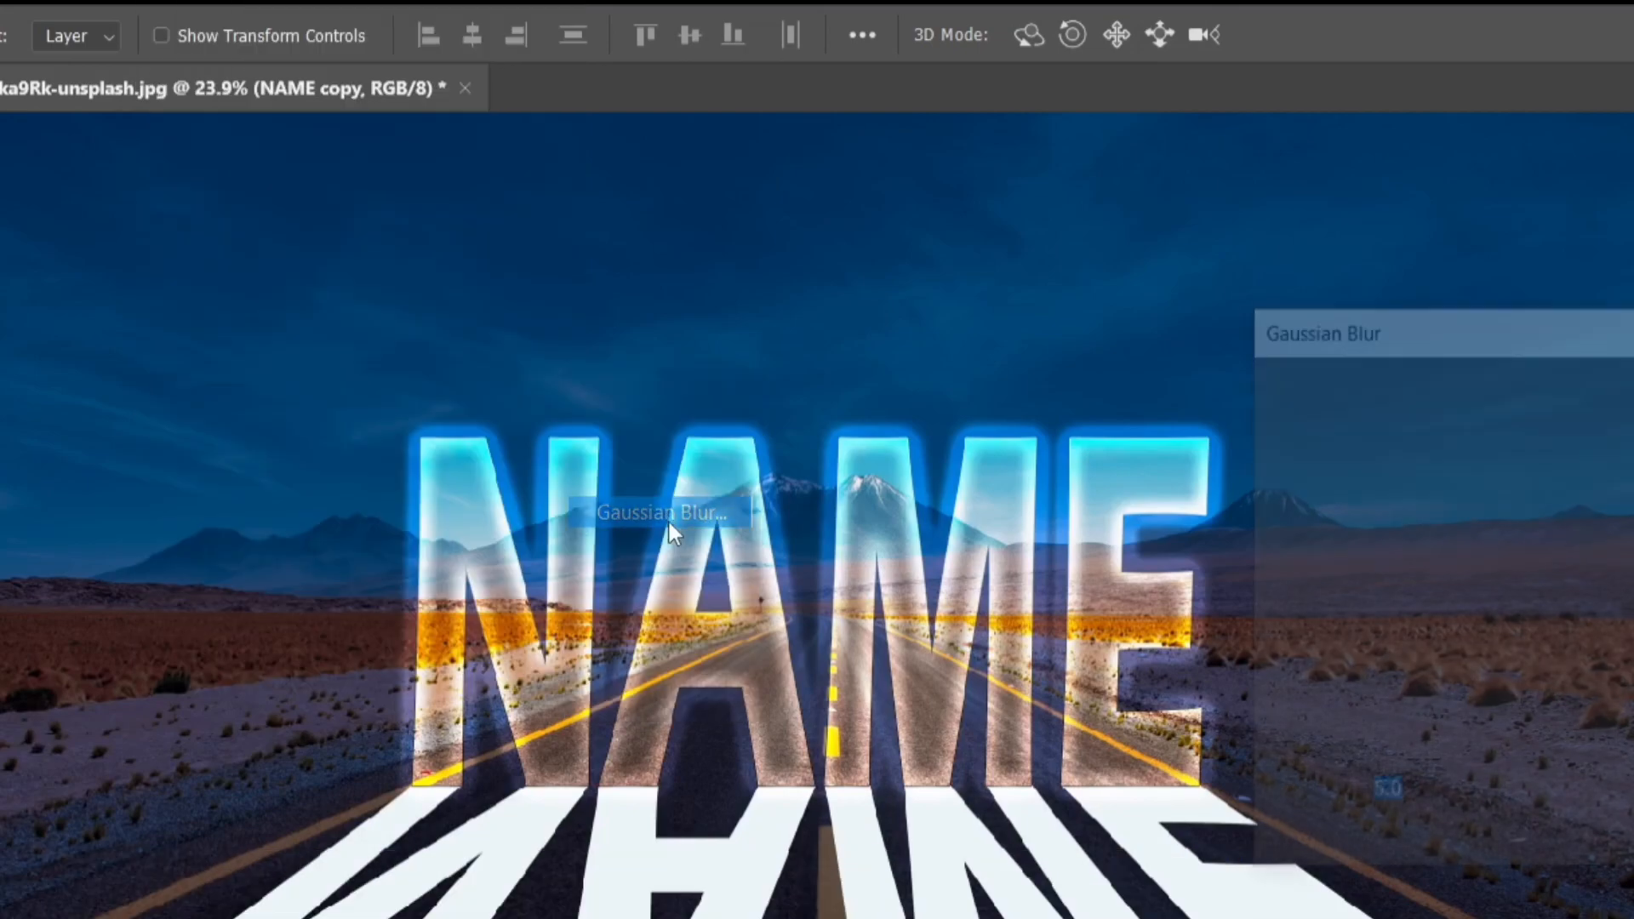
{"action": "left_click", "coordinate": [662, 510]}
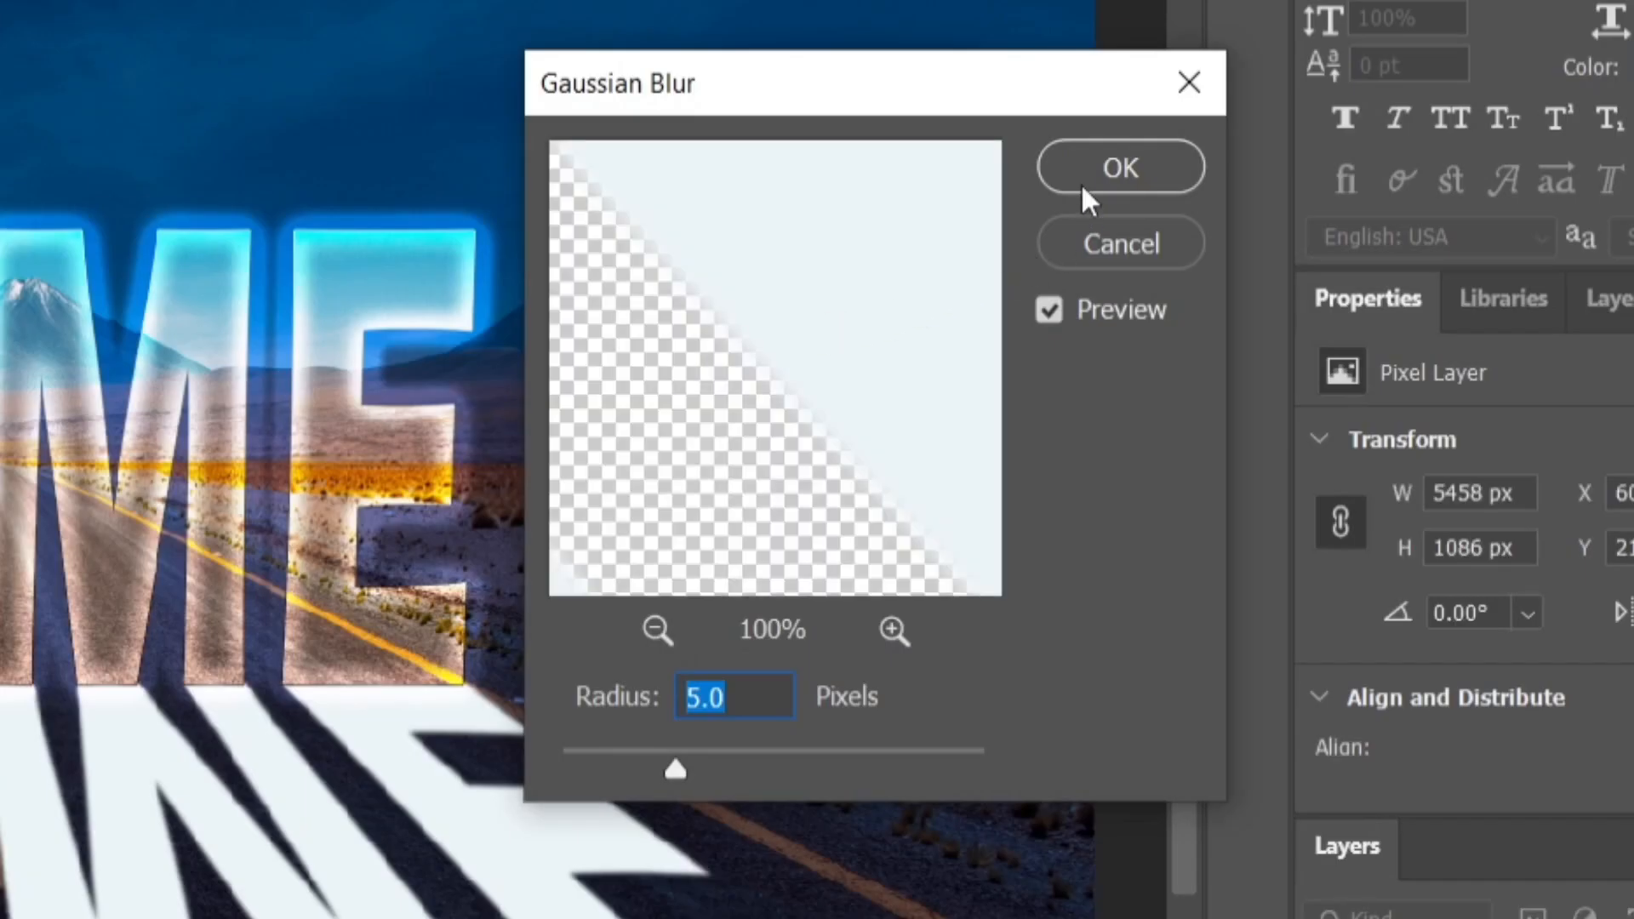
{"action": "left_click", "coordinate": [1118, 167]}
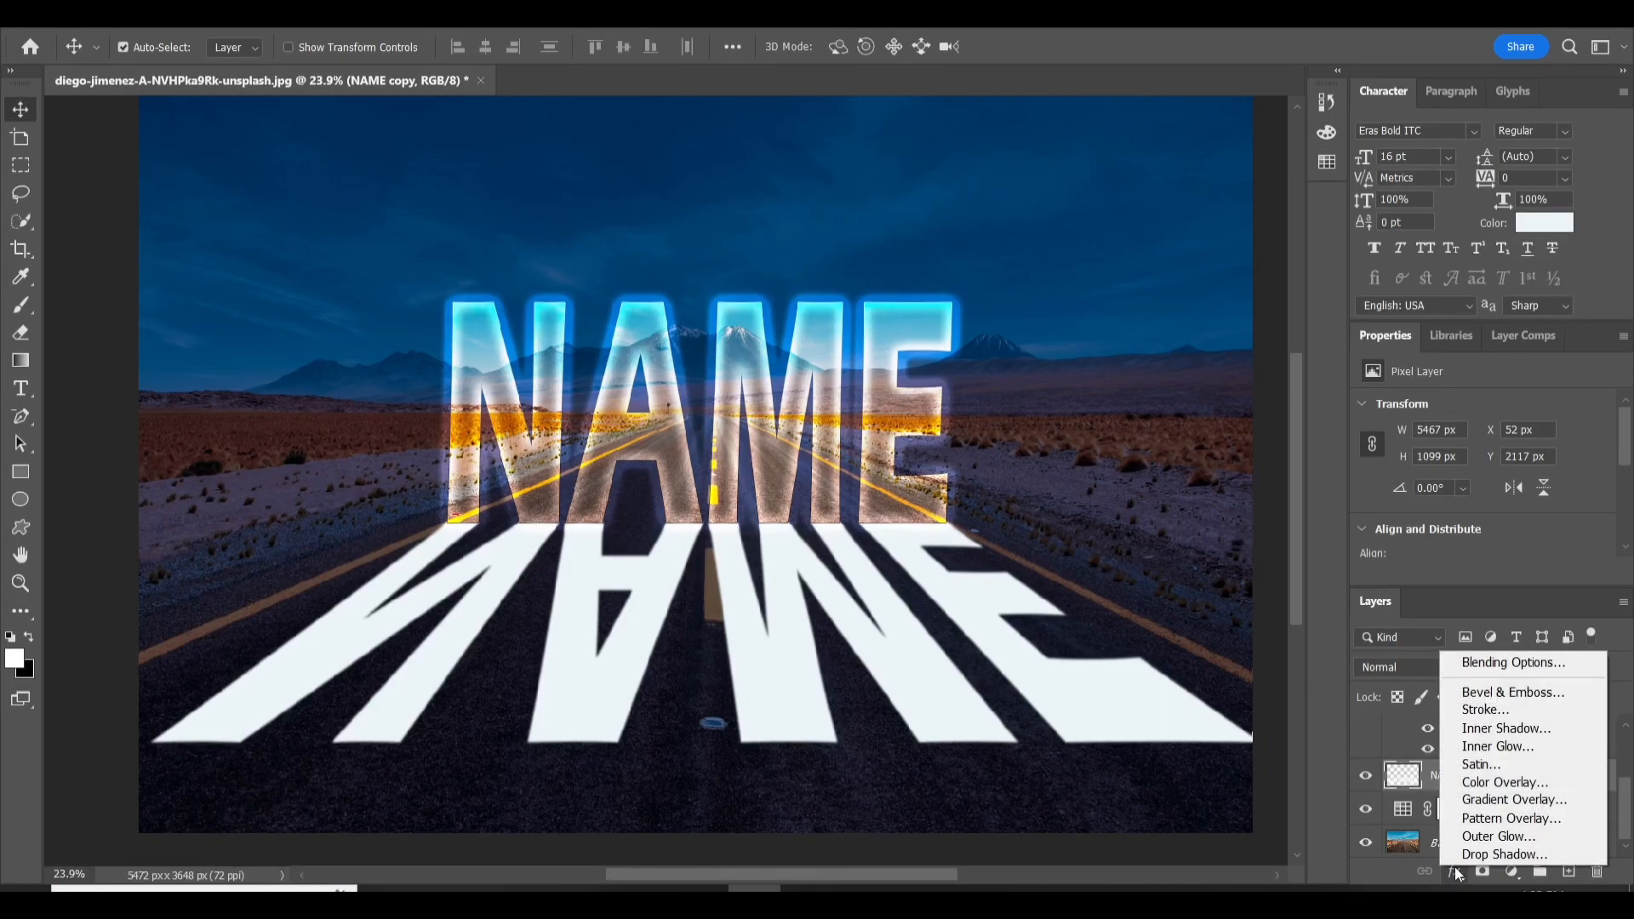
{"action": "mouse_move", "coordinate": [1511, 663]}
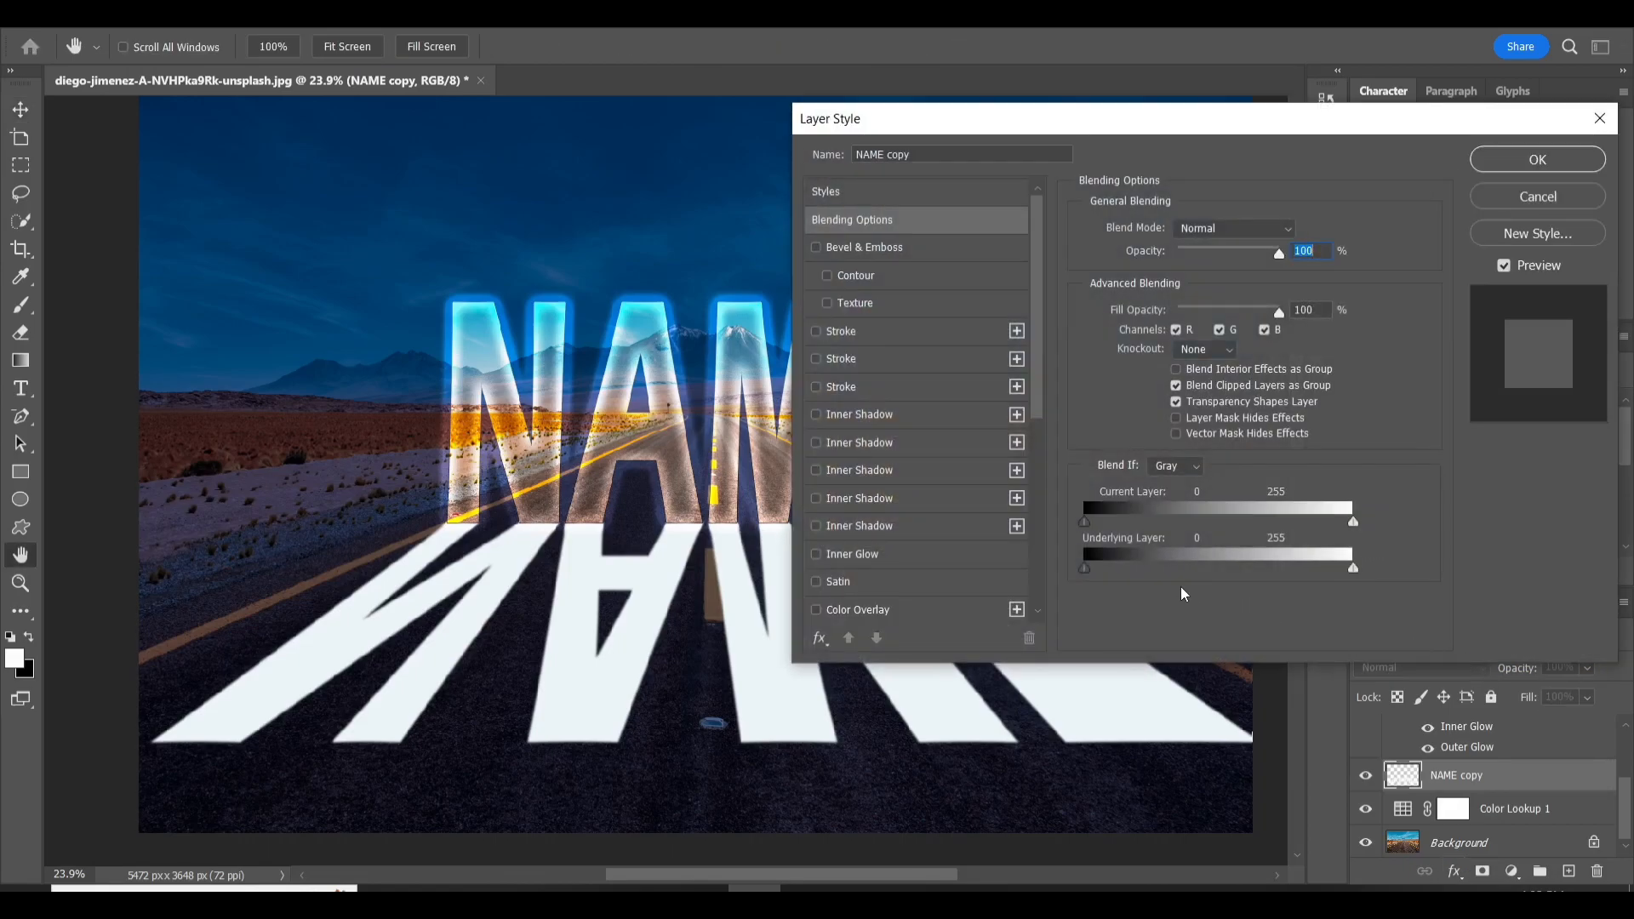
Split the Underlying Layer black Blend If slider toward 87 so asphalt shows through the reflection.
{"action": "left_click_drag", "start_coordinate": [1084, 568], "coordinate": [1090, 568]}
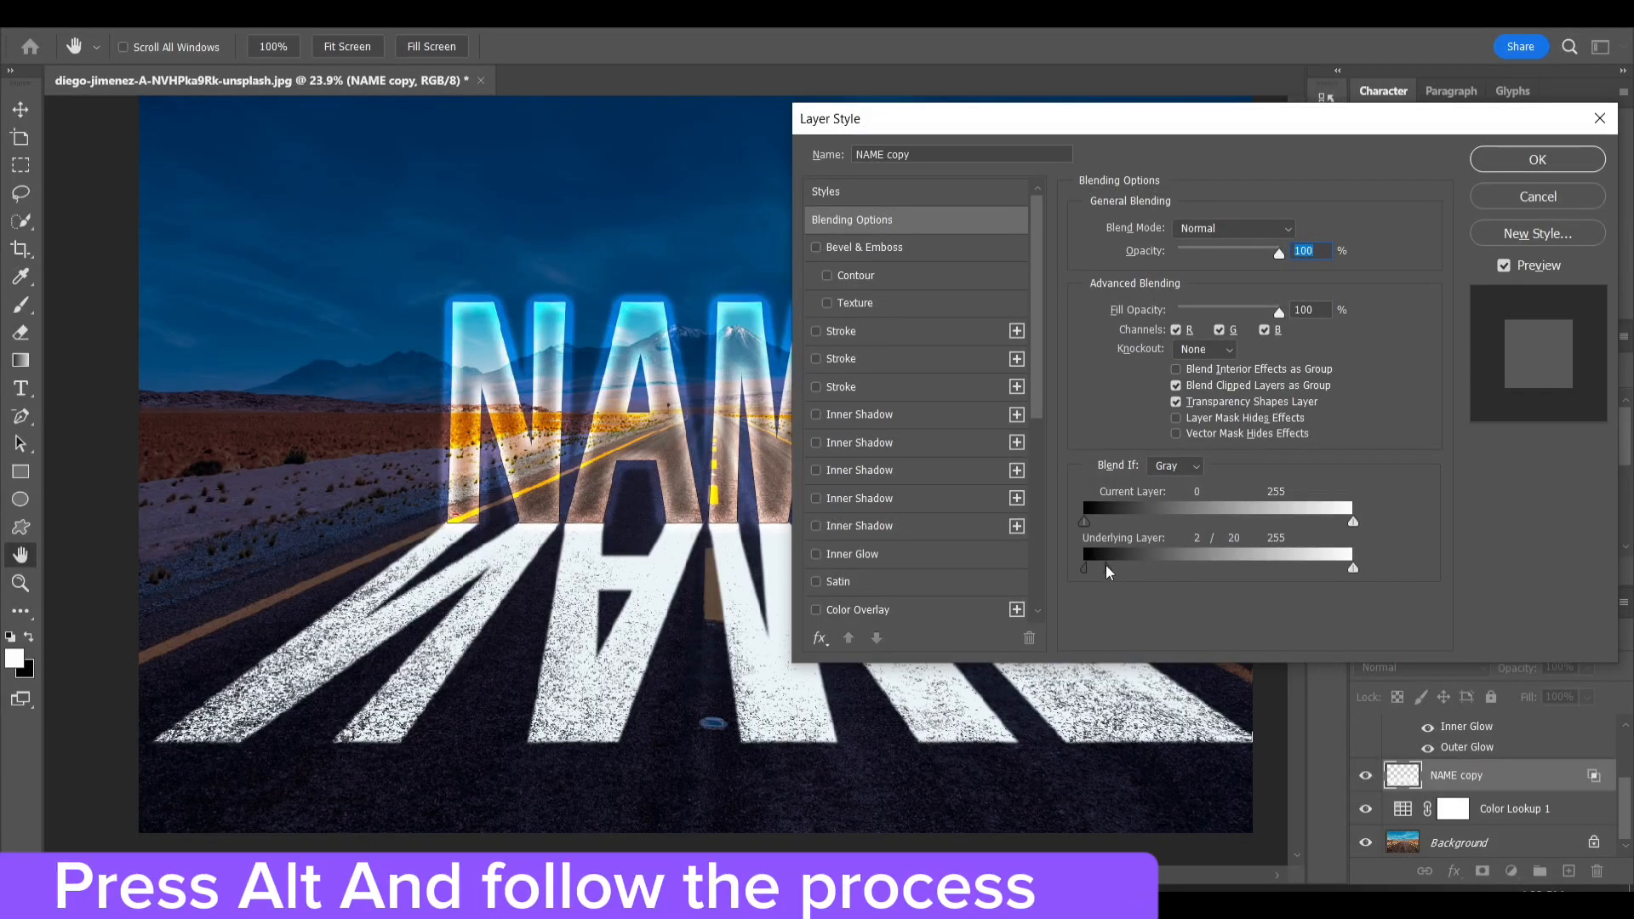
{"action": "left_click_drag", "start_coordinate": [1108, 568], "coordinate": [1143, 569]}
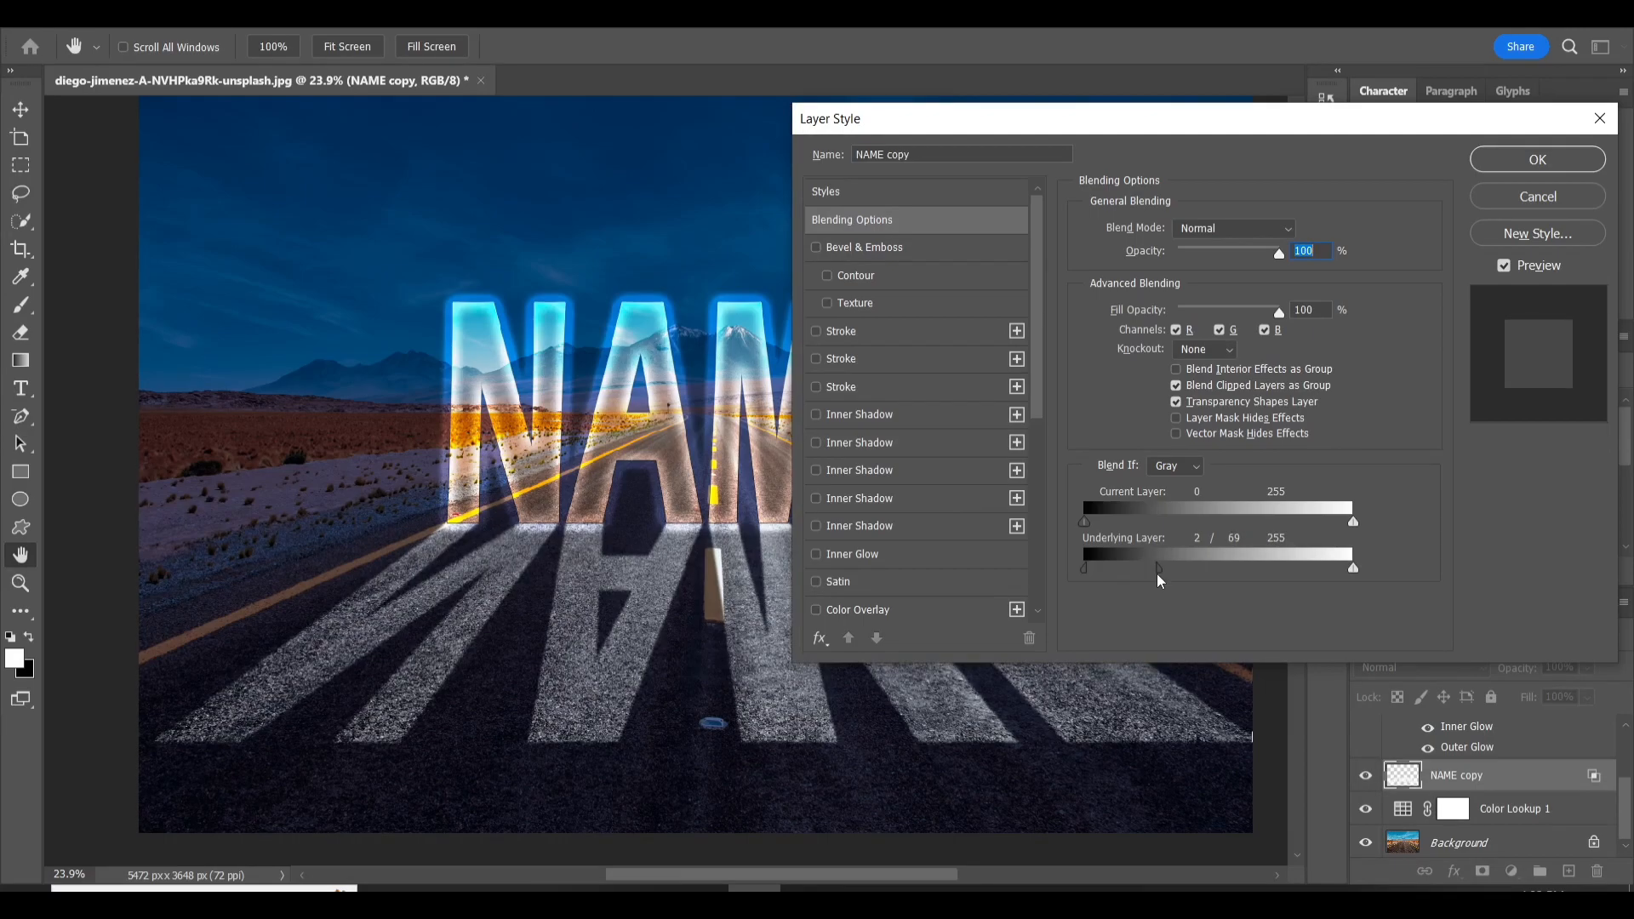
{"action": "left_click_drag", "start_coordinate": [1159, 568], "coordinate": [1183, 569]}
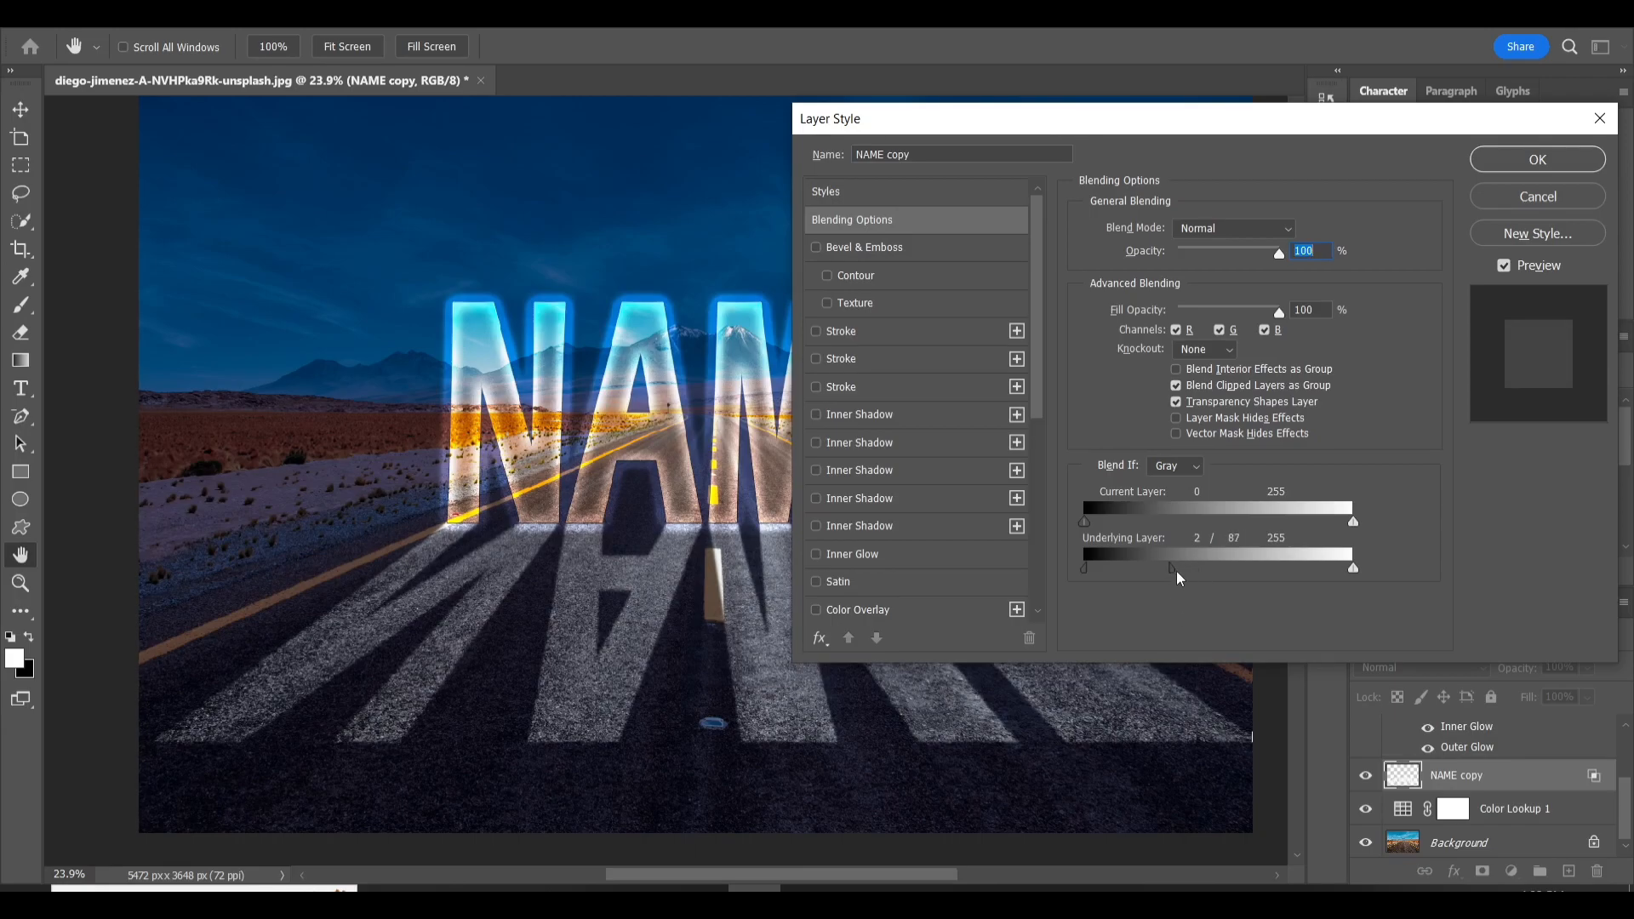
{"action": "left_click", "coordinate": [1536, 158]}
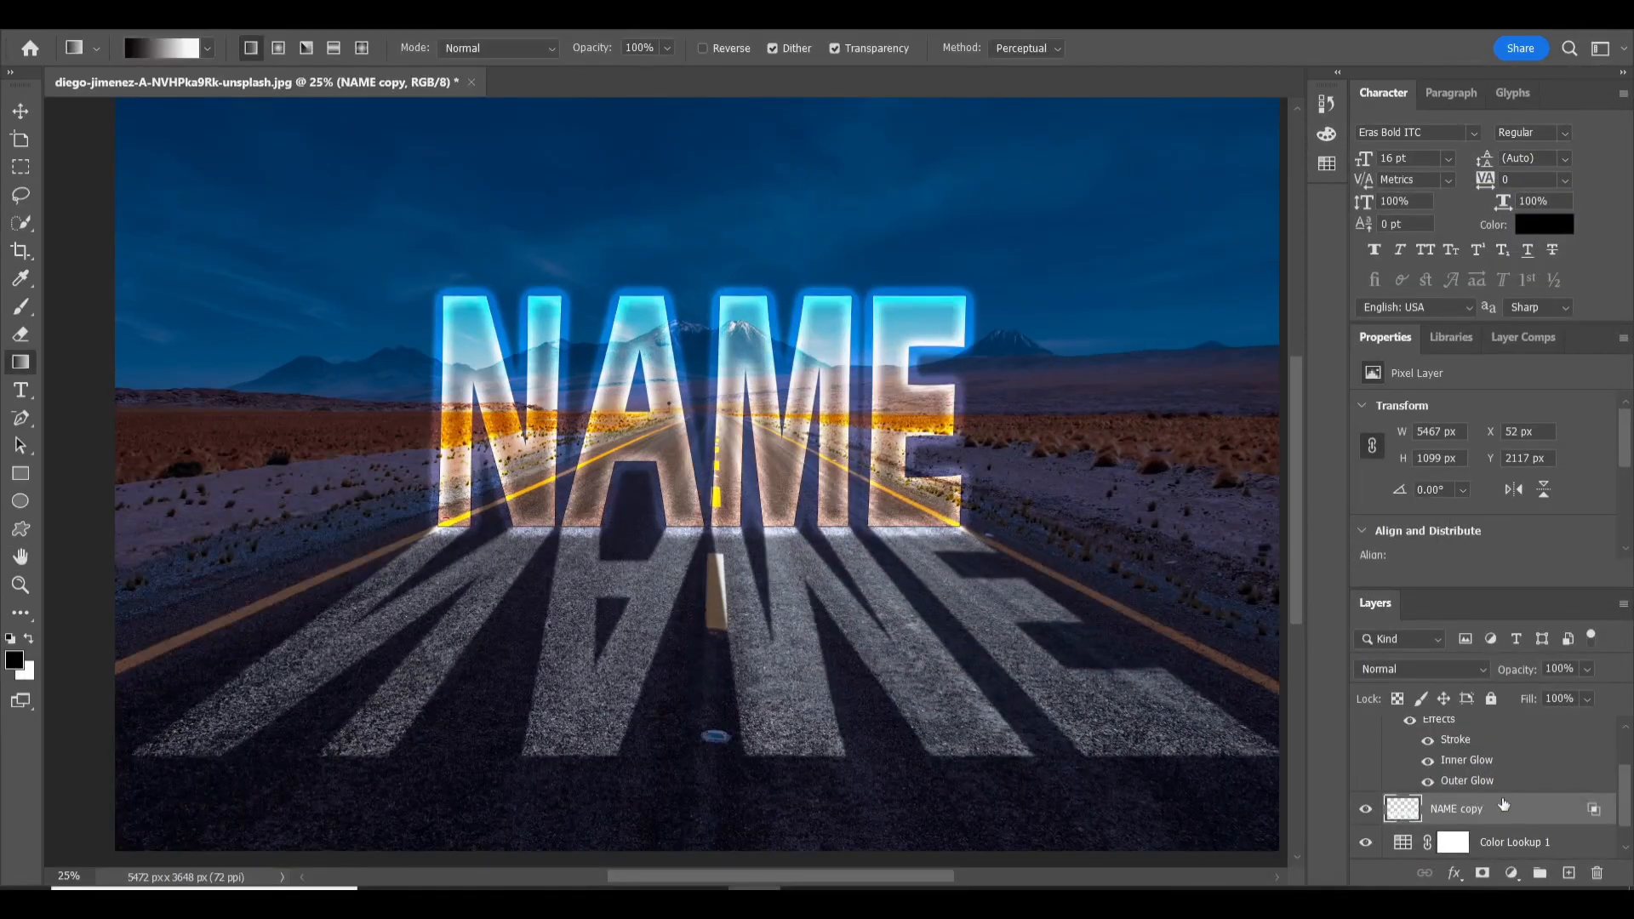